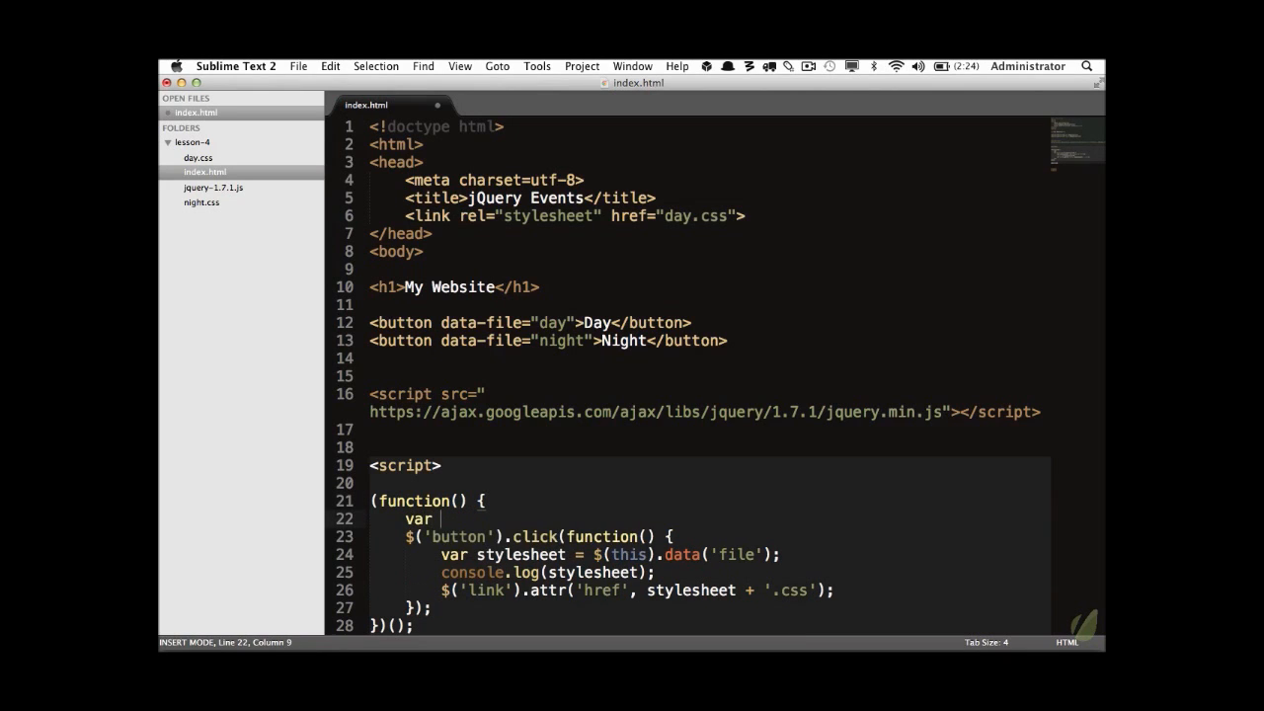
Cache the stylesheet element as var link = $('link') and reuse link.attr for the href swap.
type("link = $('link');")
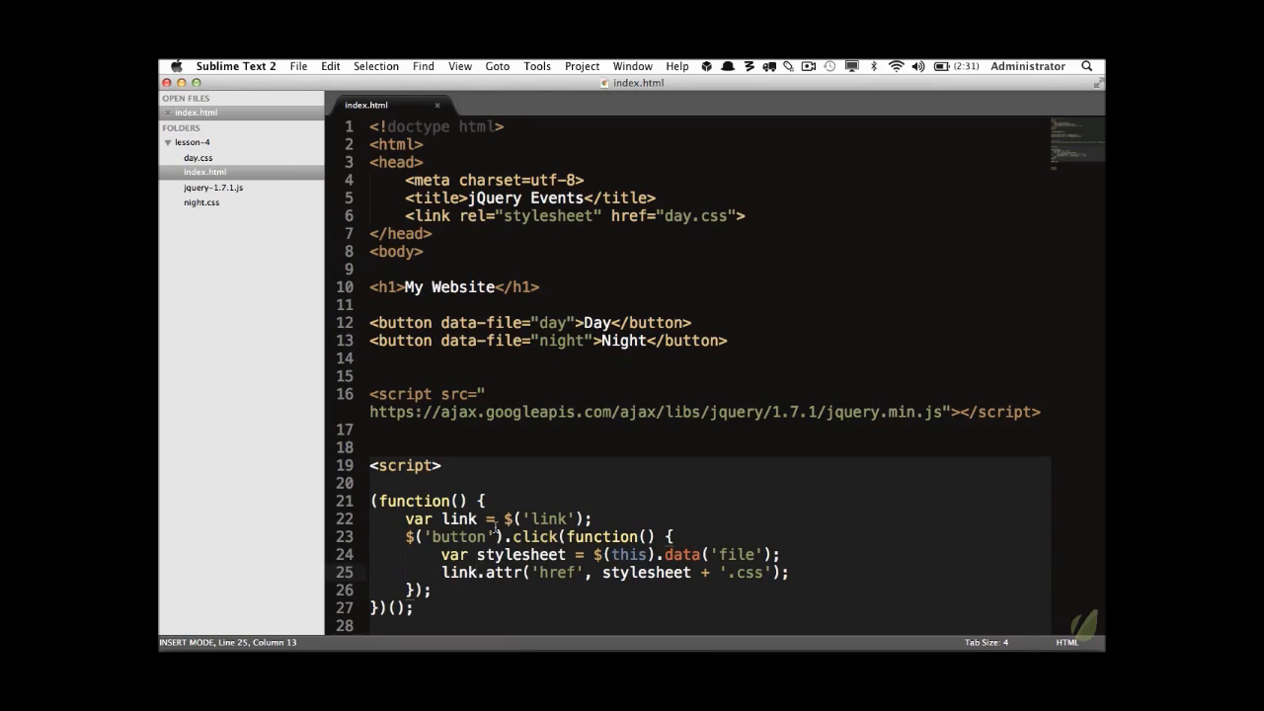
double_click(549, 518)
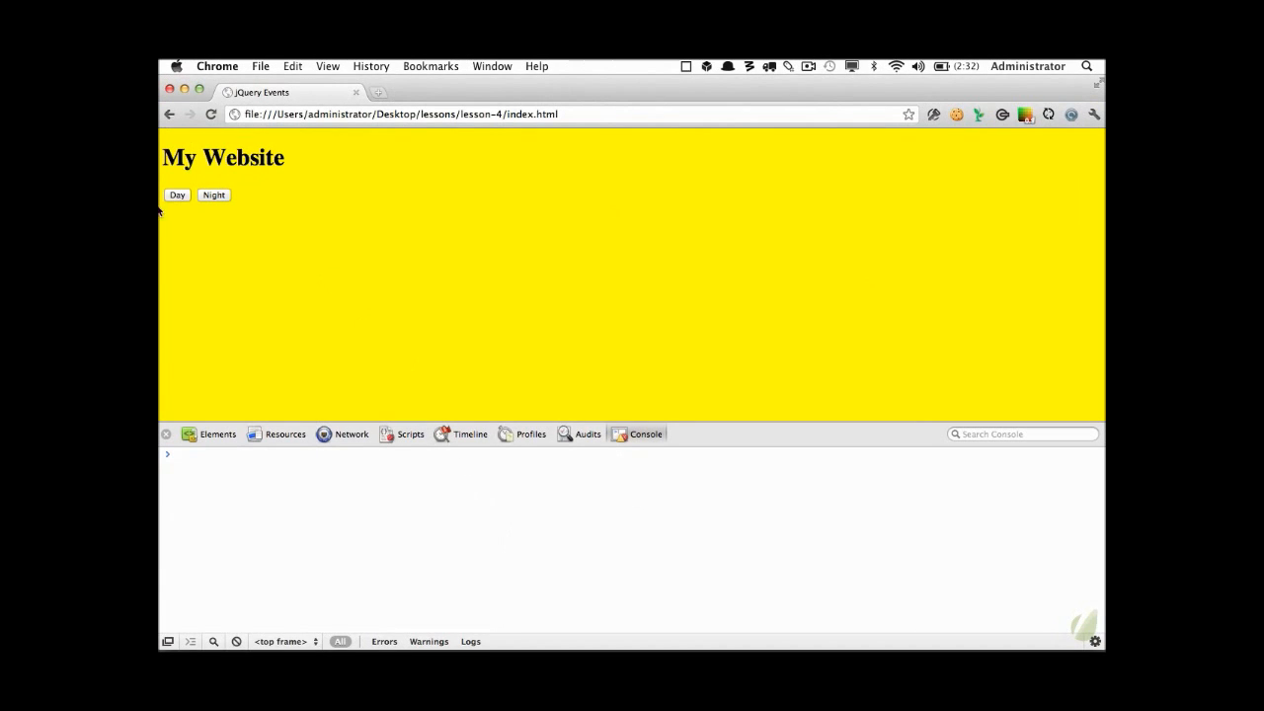
mouse_move(181, 187)
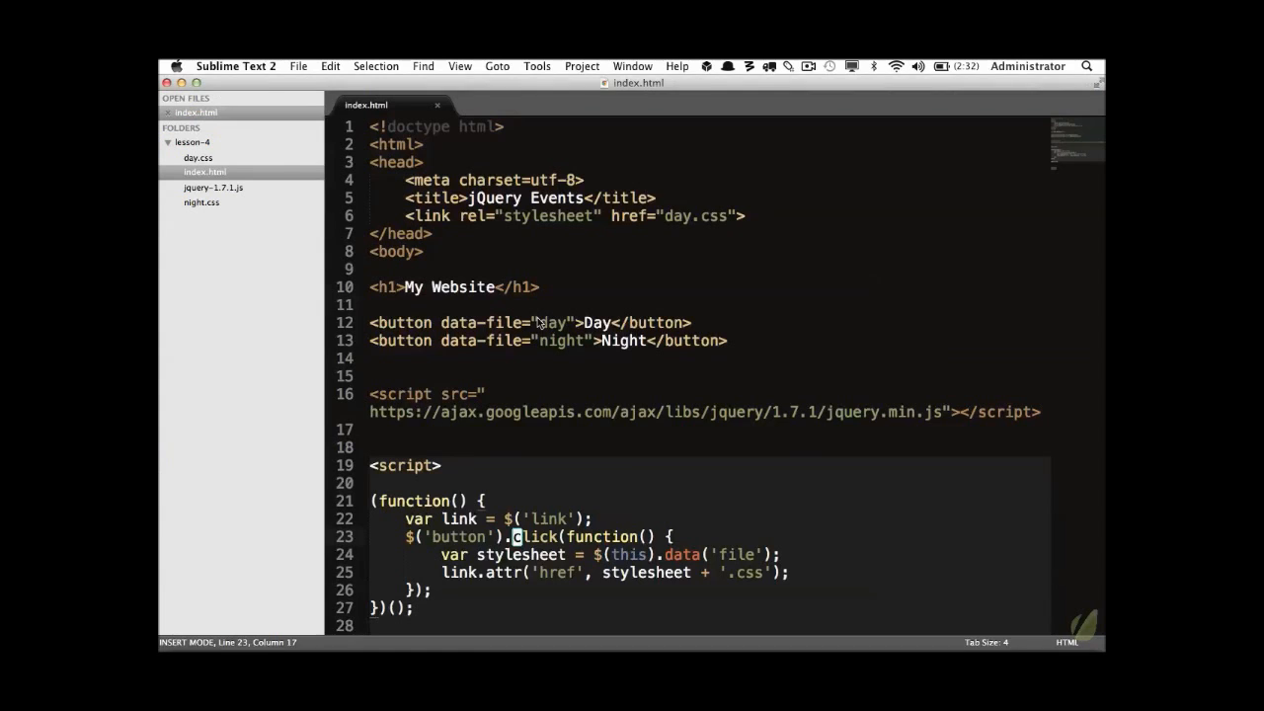
Review the stylesheet link's rel and href attributes and save index.html.
left_click_drag(484, 215, 660, 216)
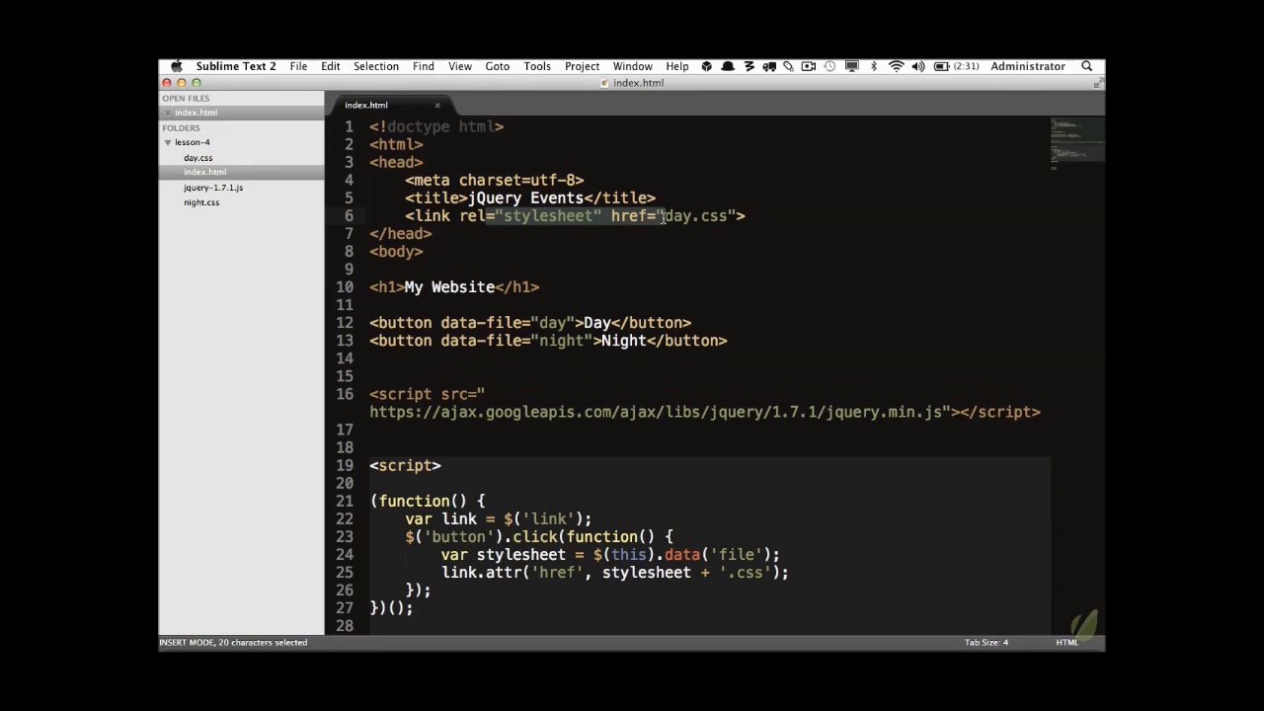
key("cmd+s")
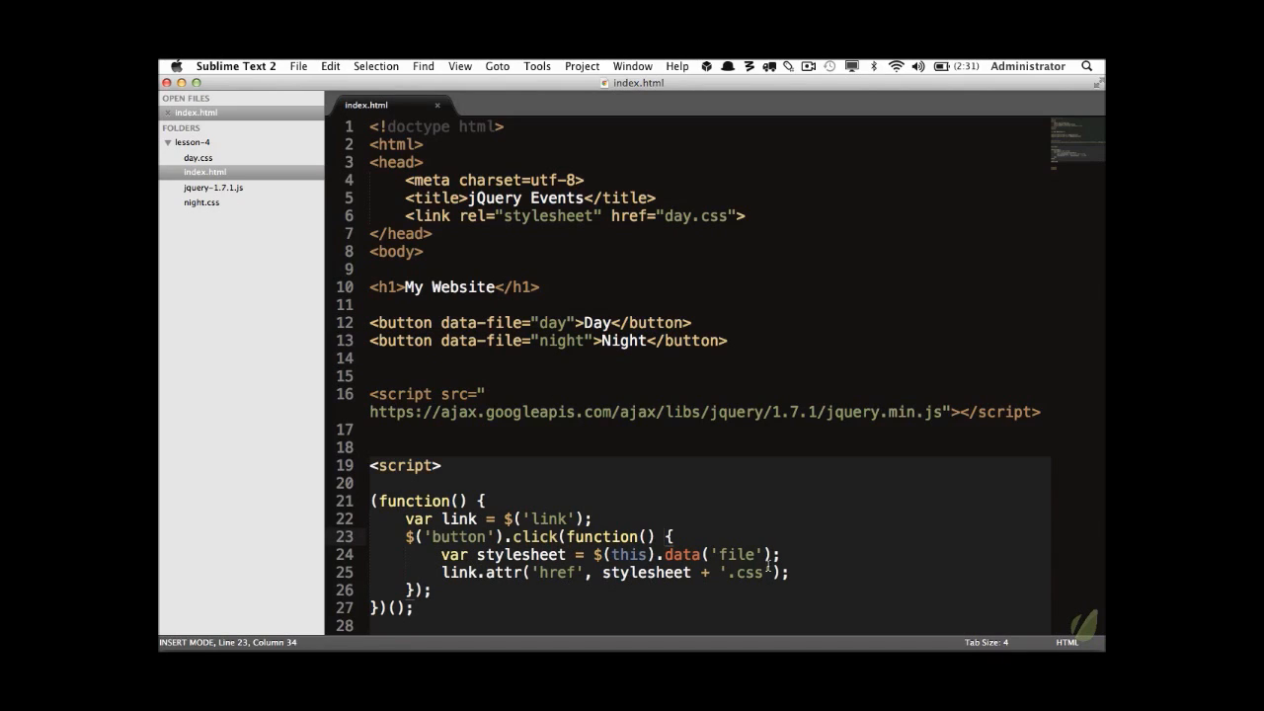
Declare var $this = $(this); at the top of the click handler.
type("$(")
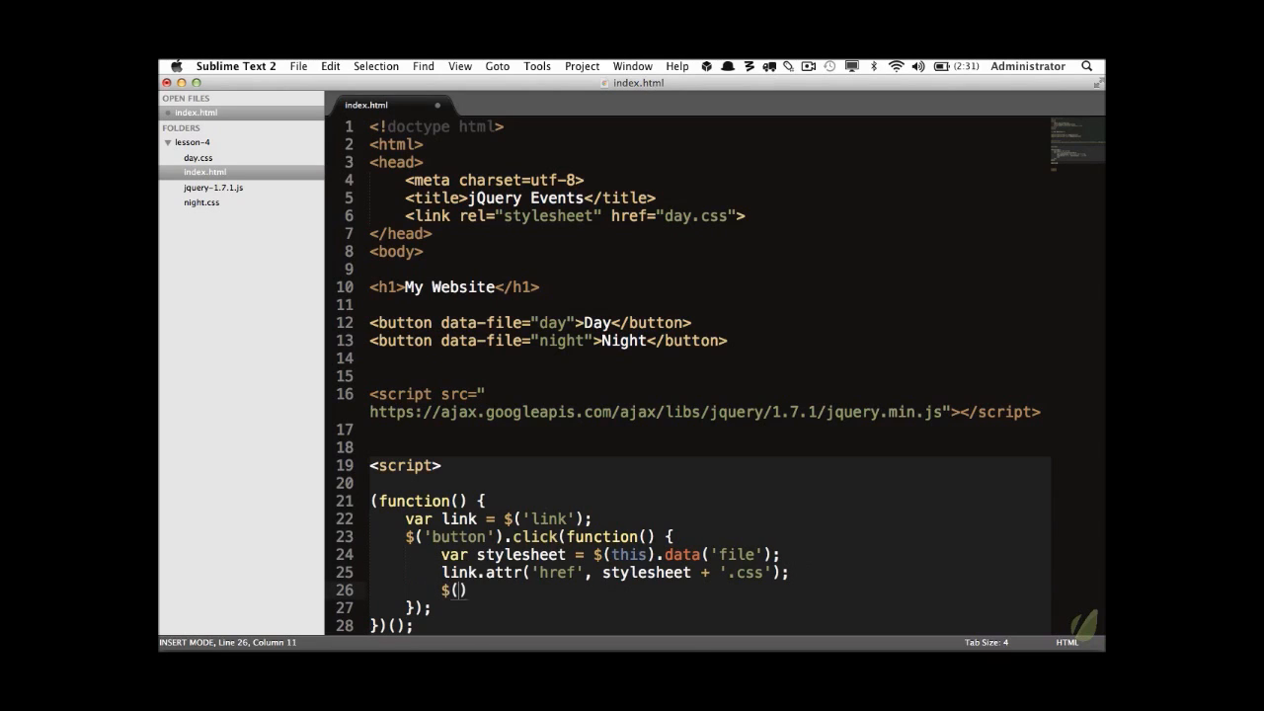
type("this")
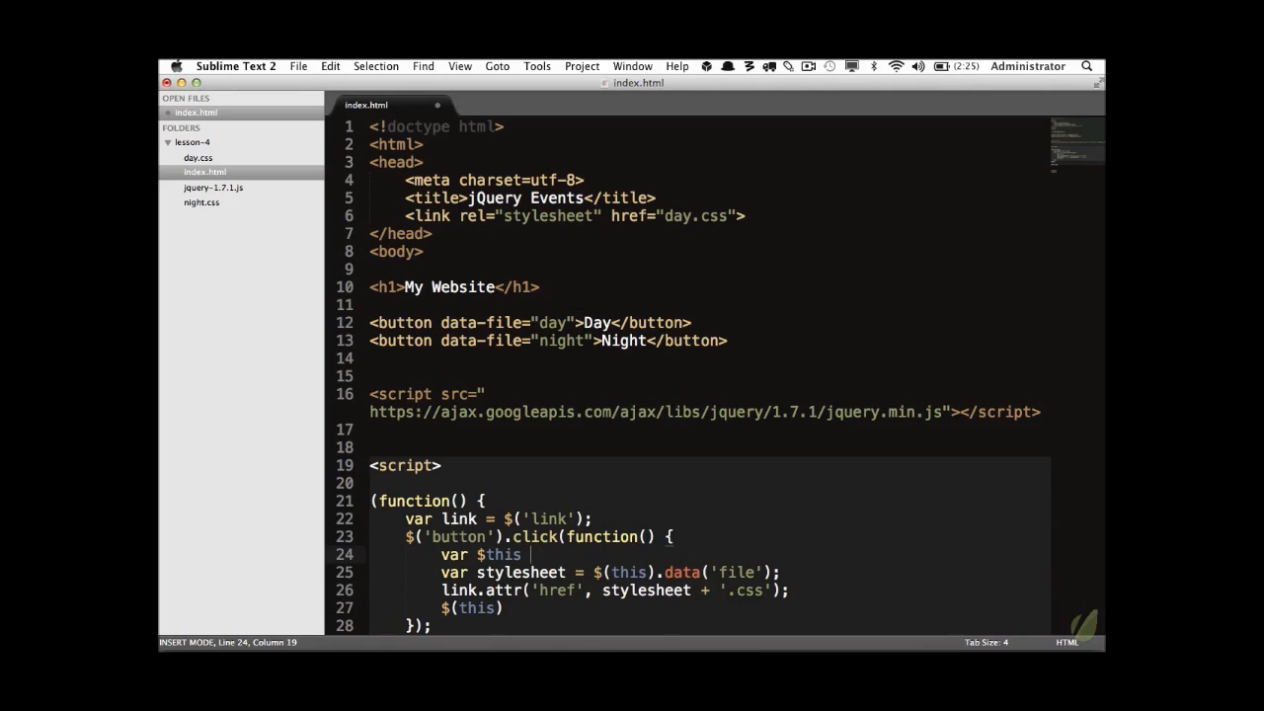
type("= $(this);")
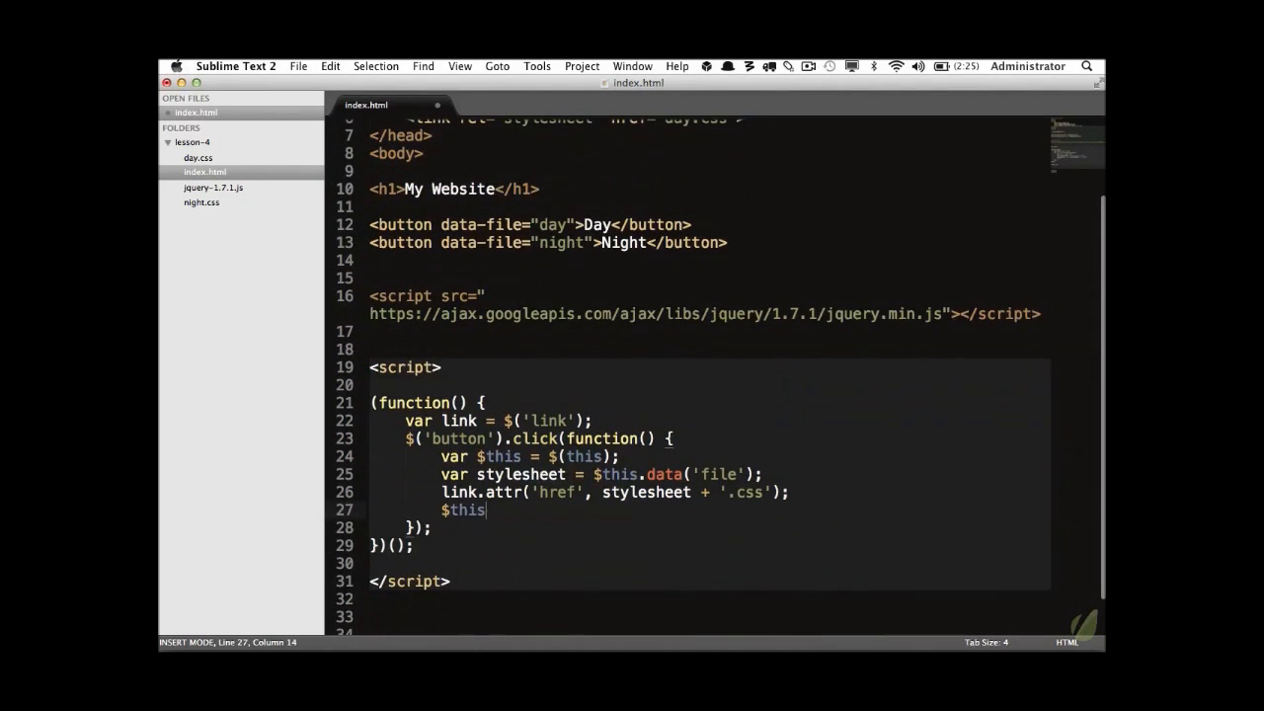
Append .attr('disabled', 'disabled') to disable the clicked button after the swap.
type(".attr('dsi')")
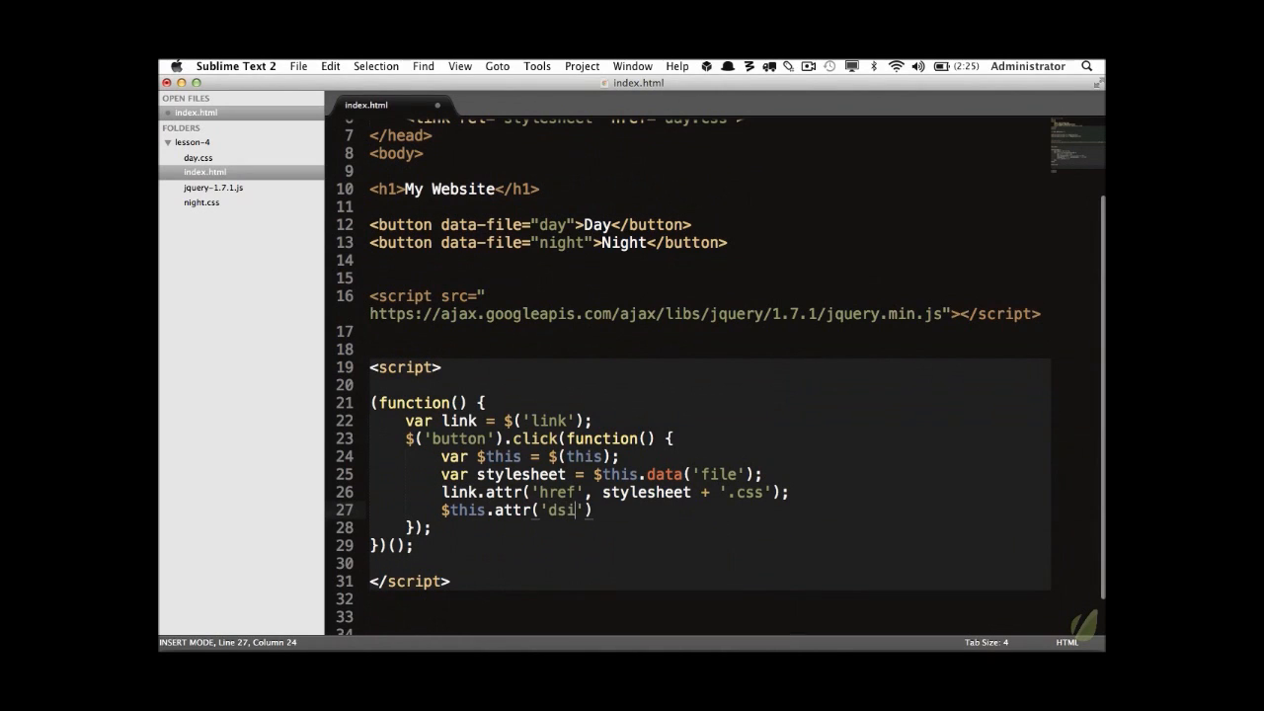
type("abled', '")
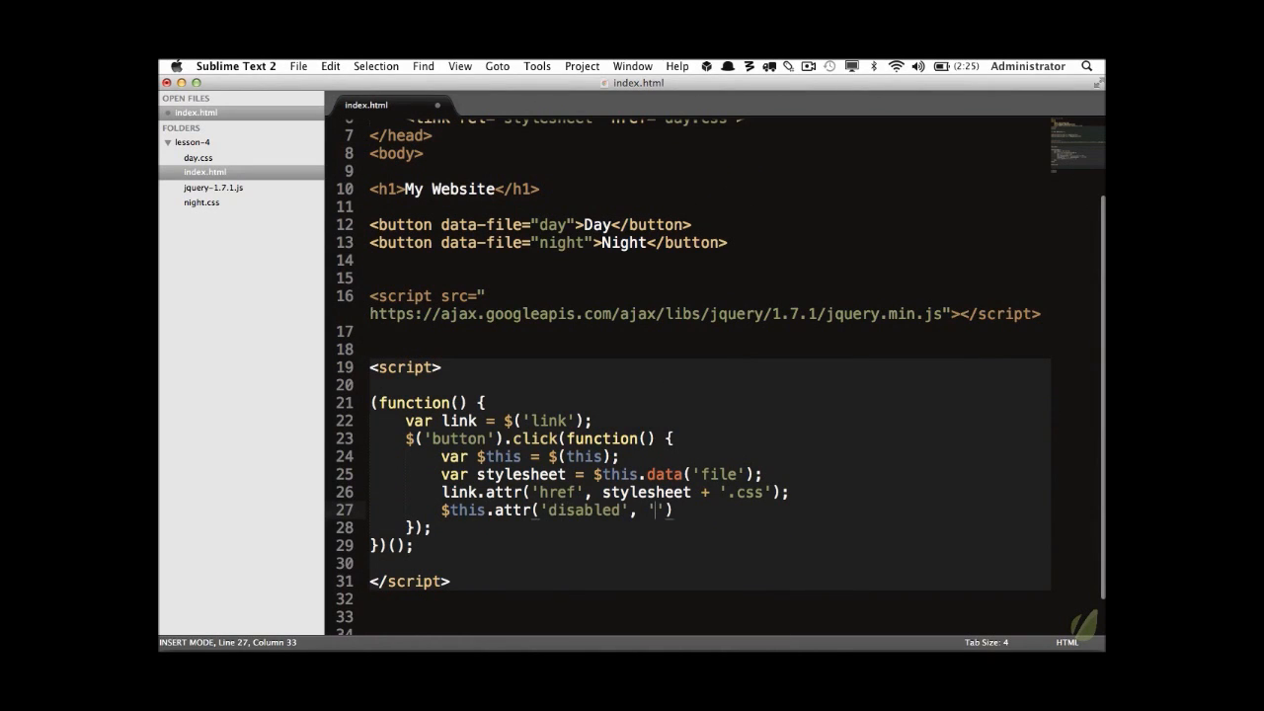
type("disabled'")
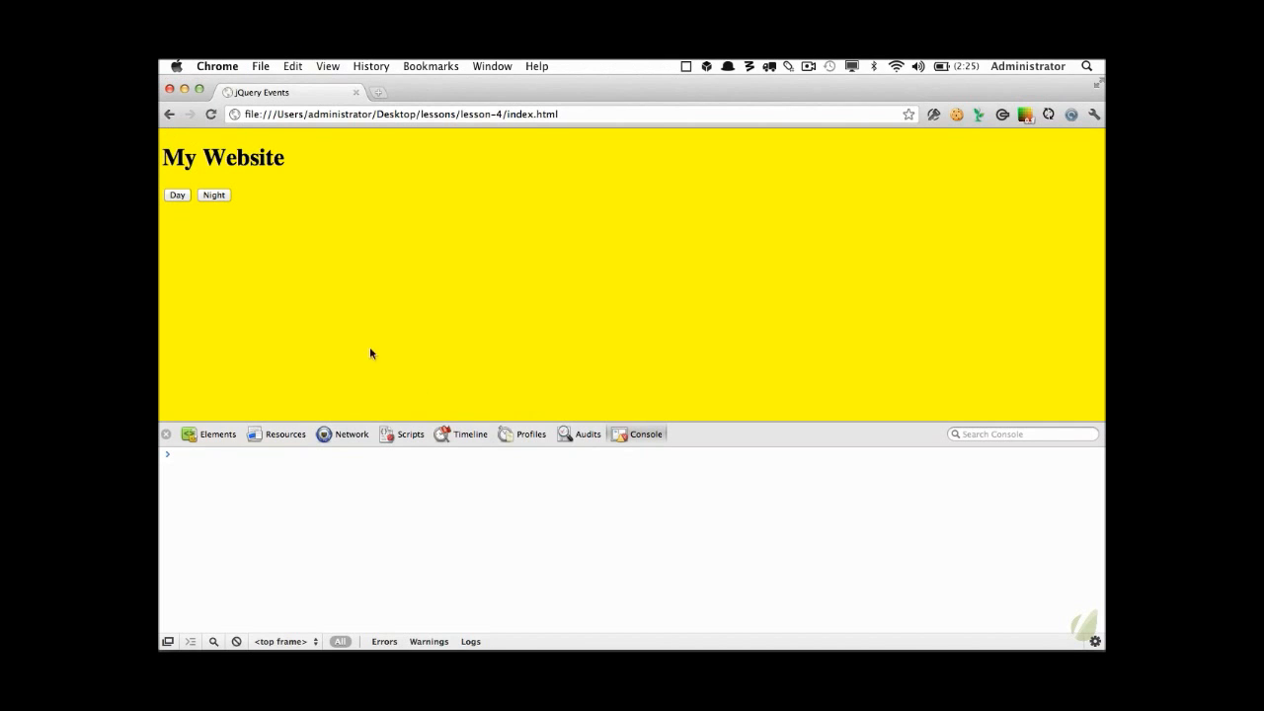
Switch the Chrome page to the night stylesheet, then try the Day button.
left_click(177, 196)
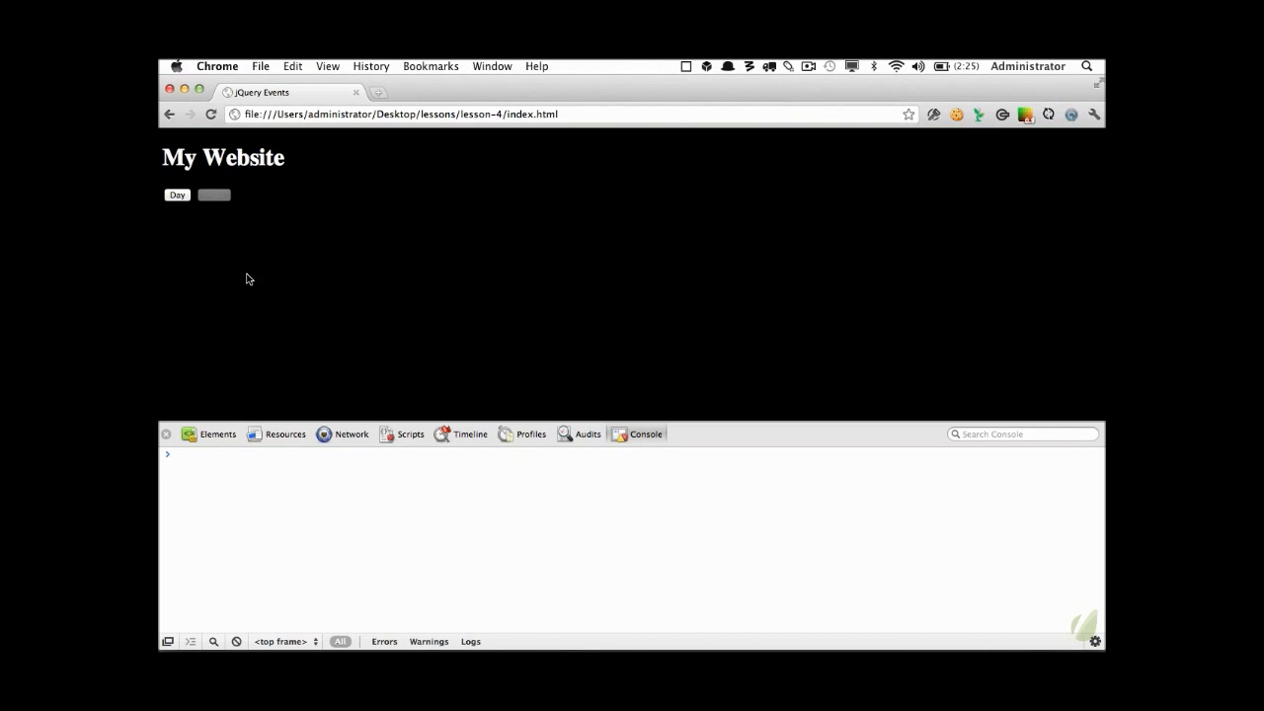
mouse_move(229, 238)
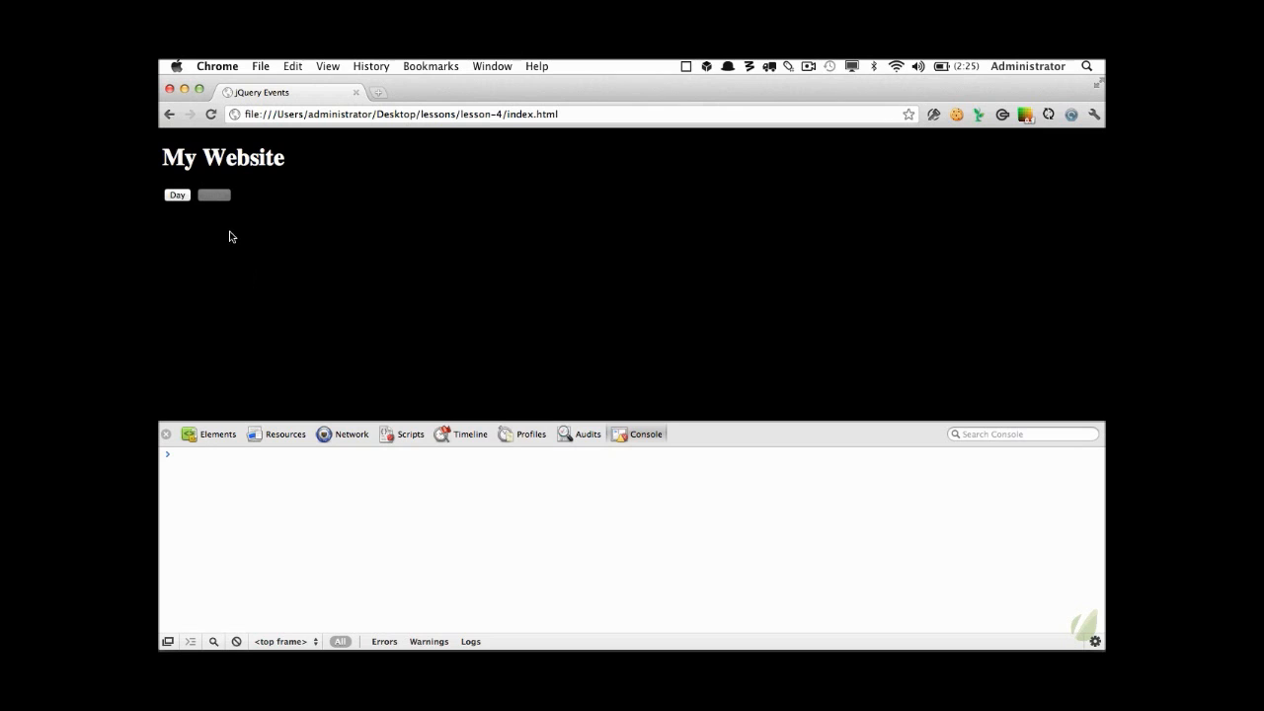
mouse_move(194, 200)
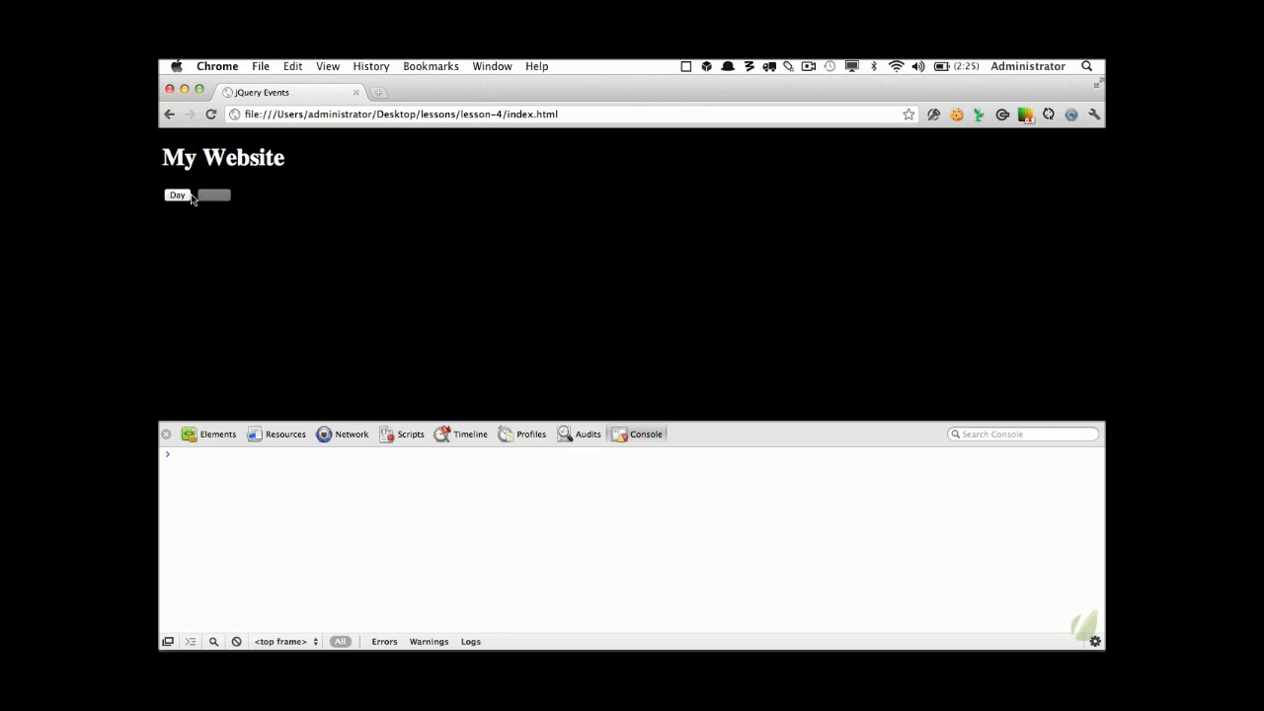
mouse_move(185, 202)
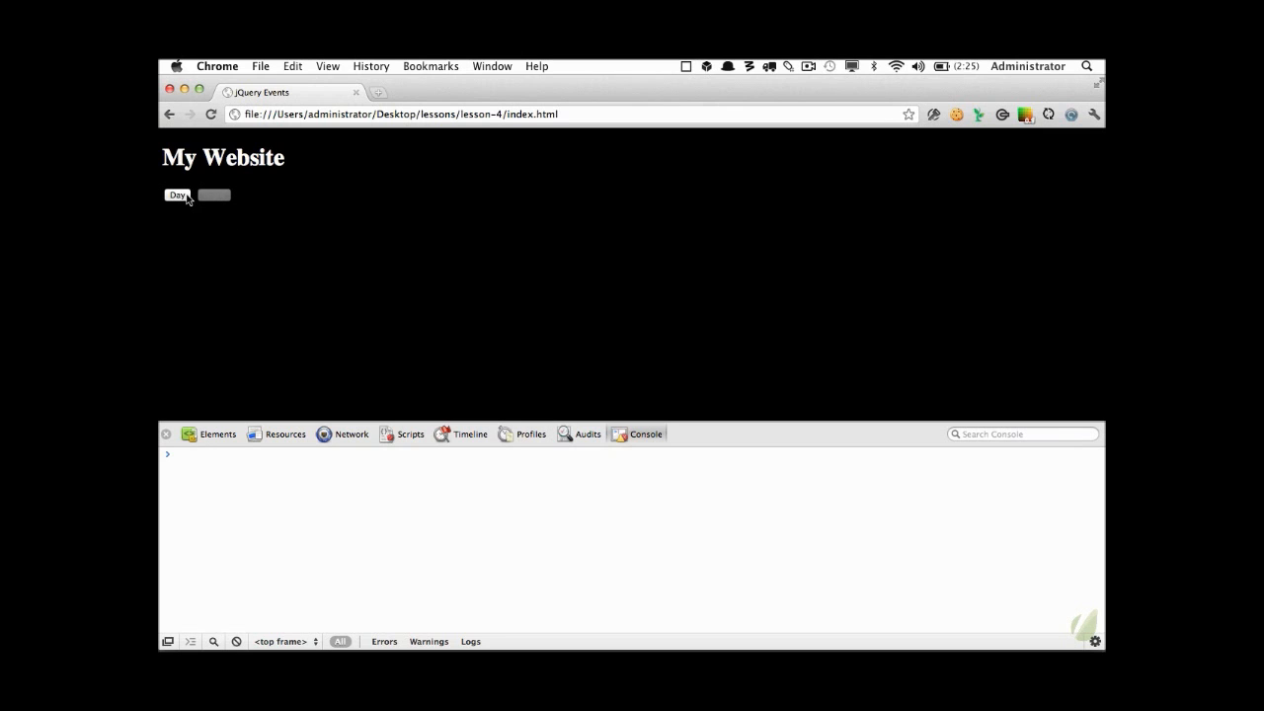
left_click(178, 196)
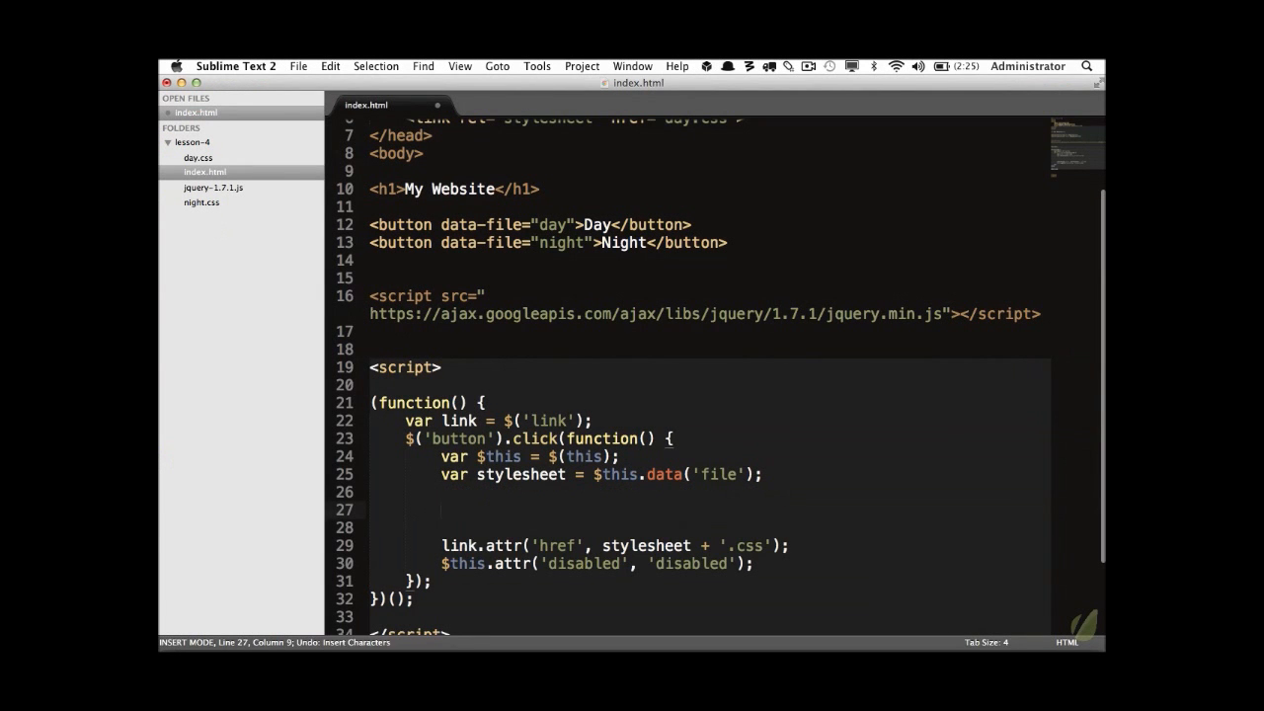
Add $(this).siblings('button') on a new line, reverting the temporary div and extra button markup.
type("$(this)")
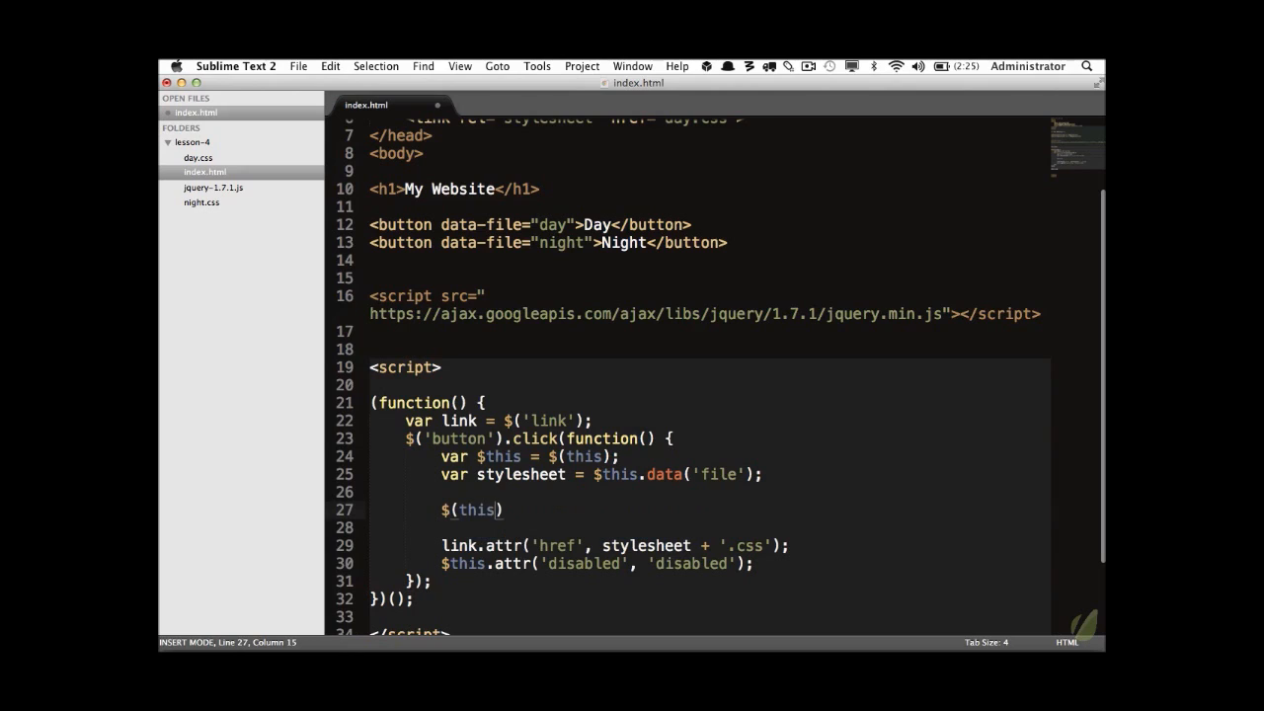
type(".")
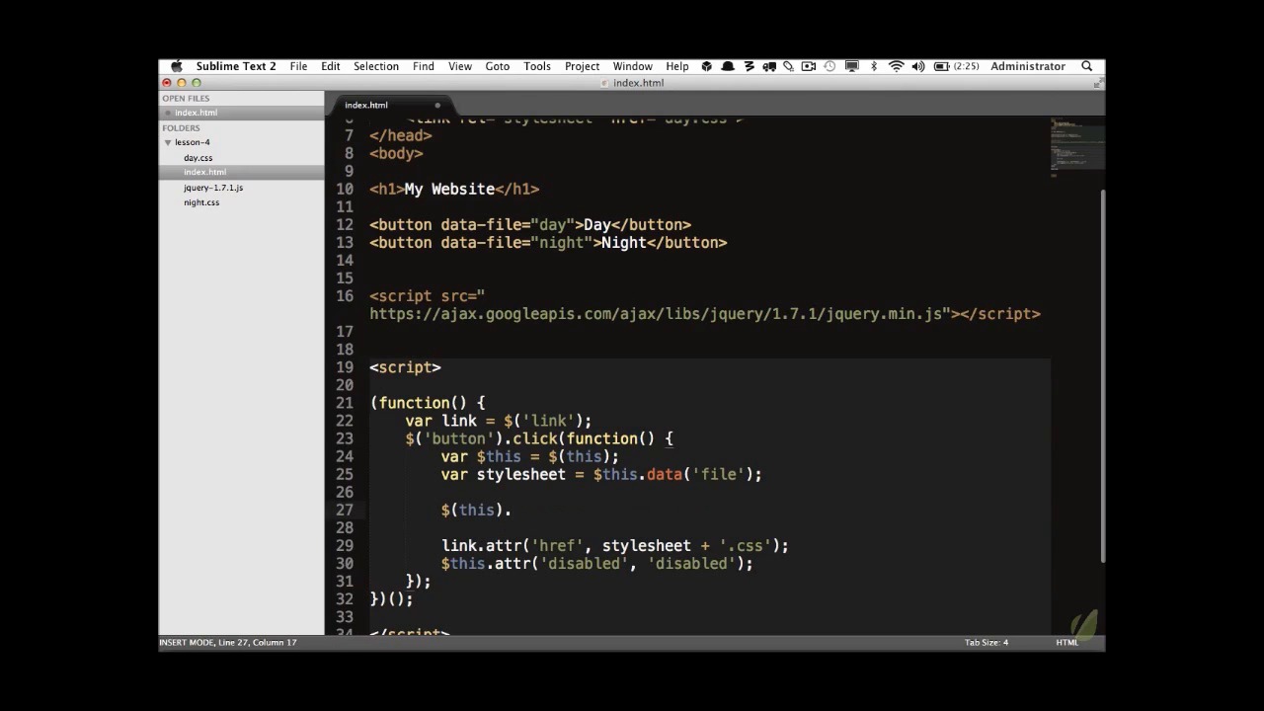
type("siblin")
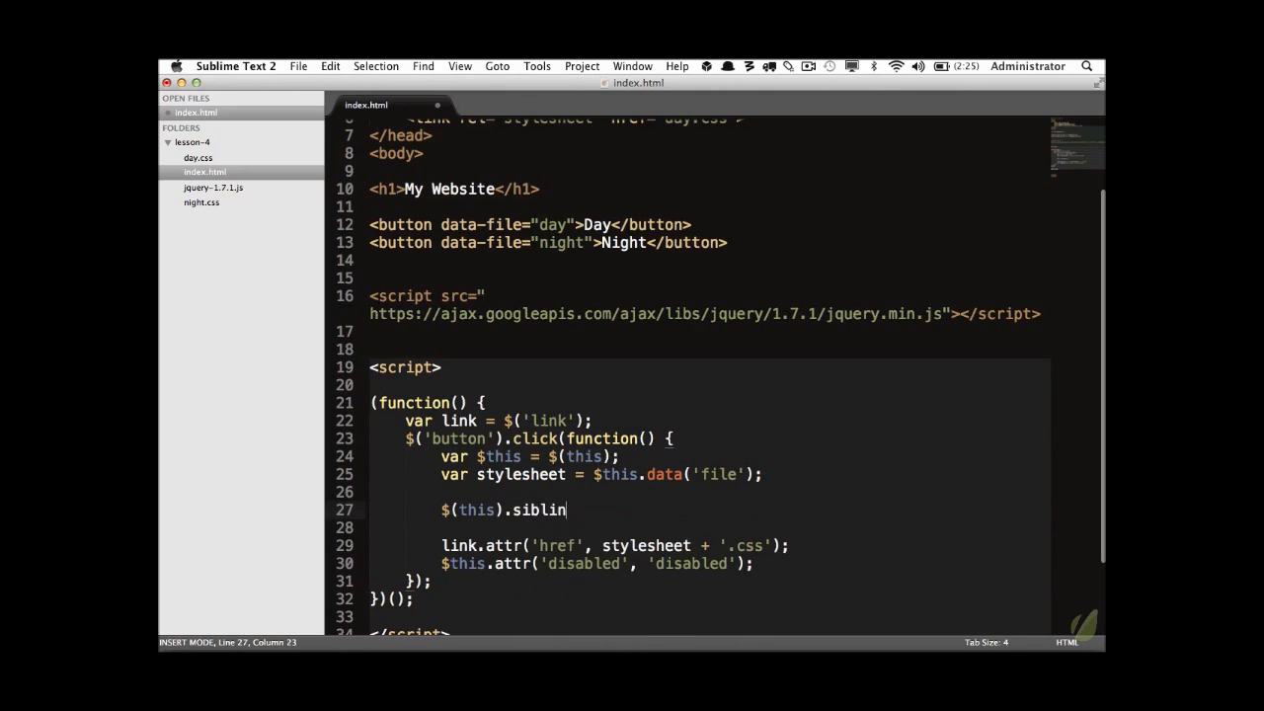
type("gs()")
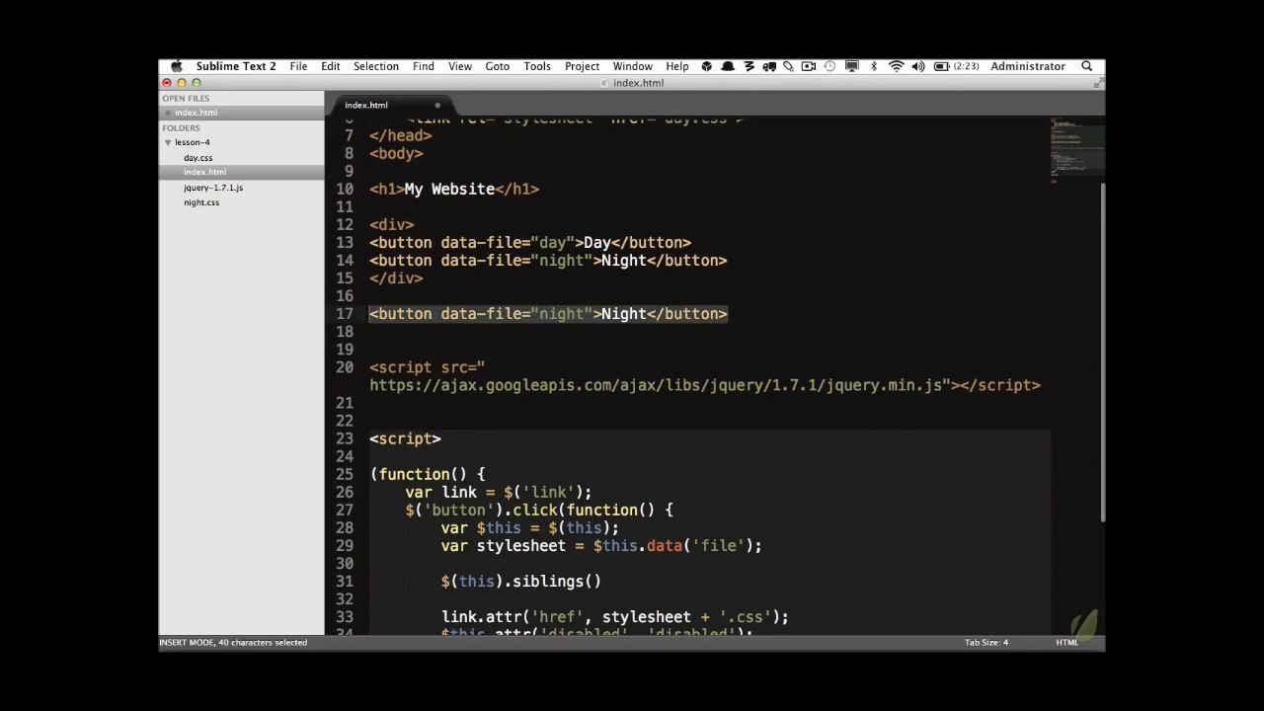
key("Backspace")
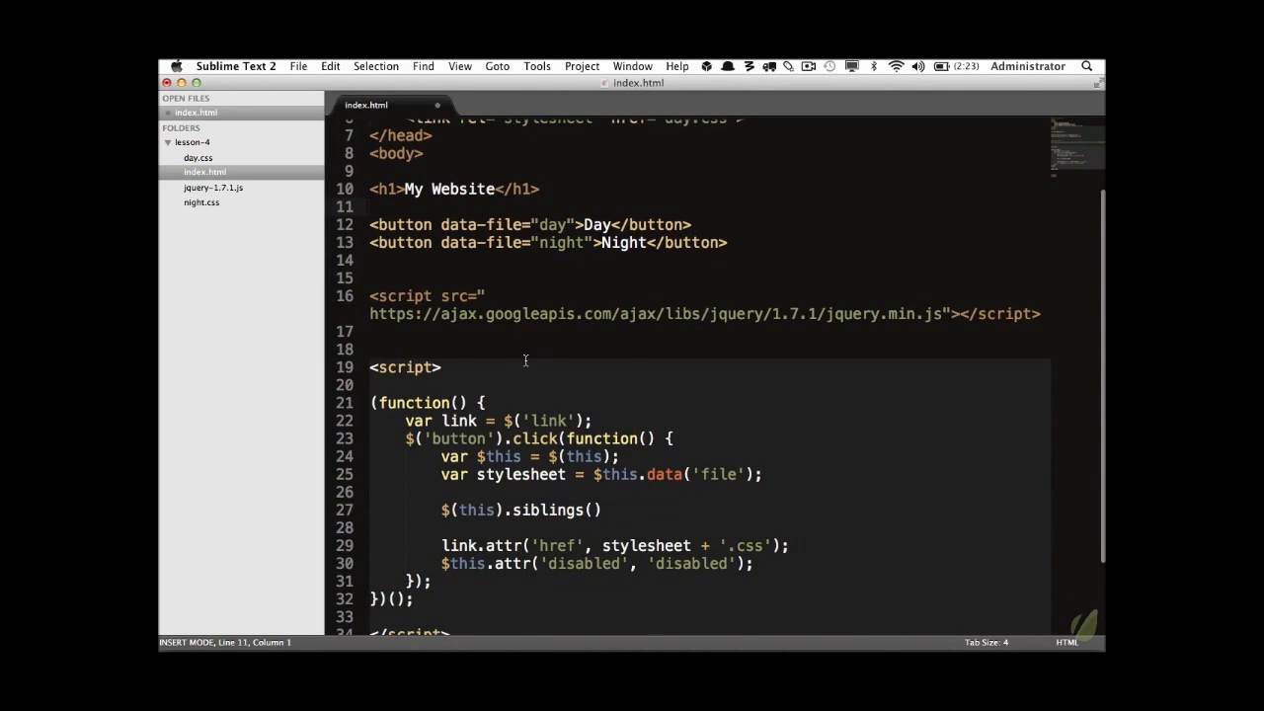
type("''")
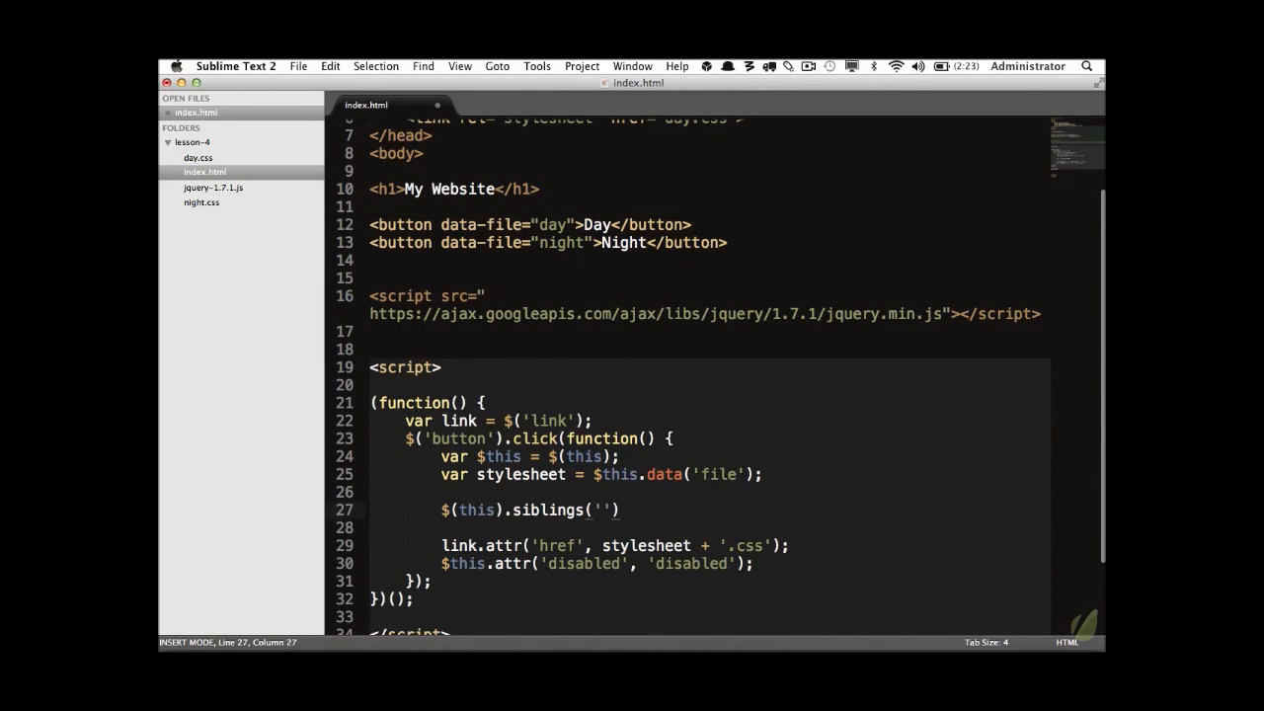
type("button")
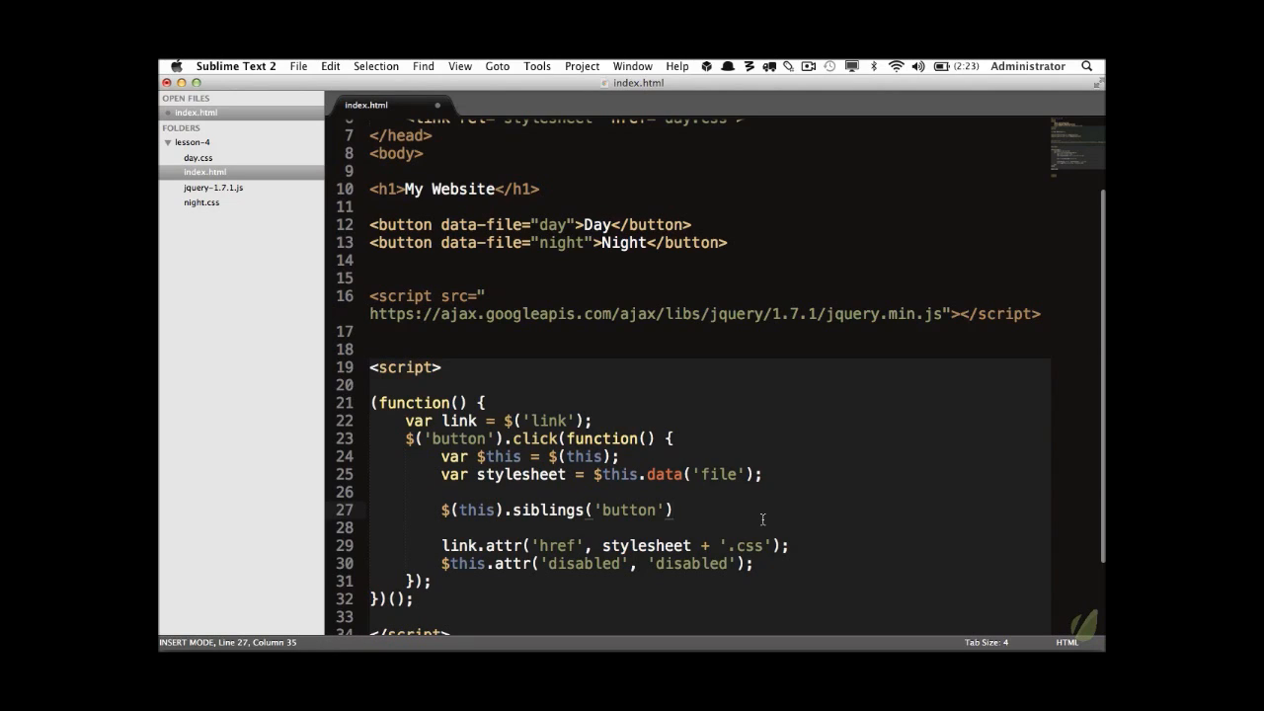
Chain .removeAttr('disabled') so the sibling buttons are re-enabled.
type(".removeA")
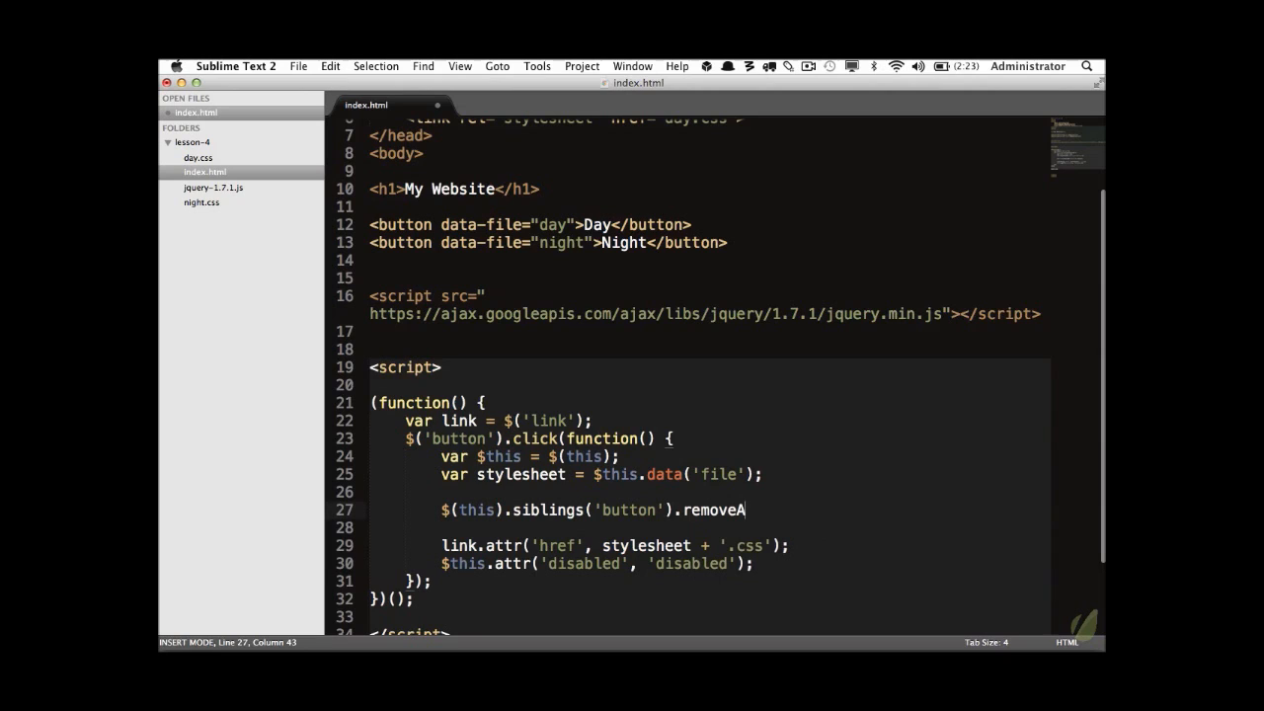
type("ttr('disabled')")
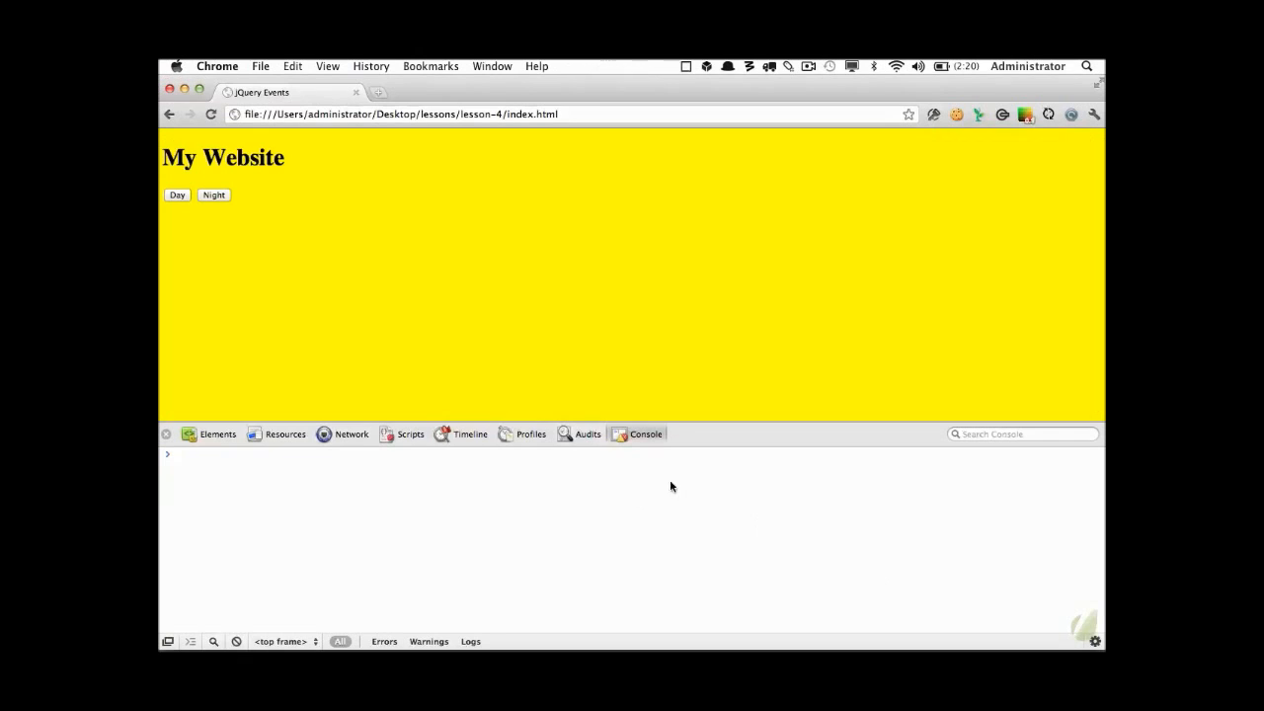
Toggle Night then Day in Chrome to confirm the other button re-enables each time.
left_click(213, 196)
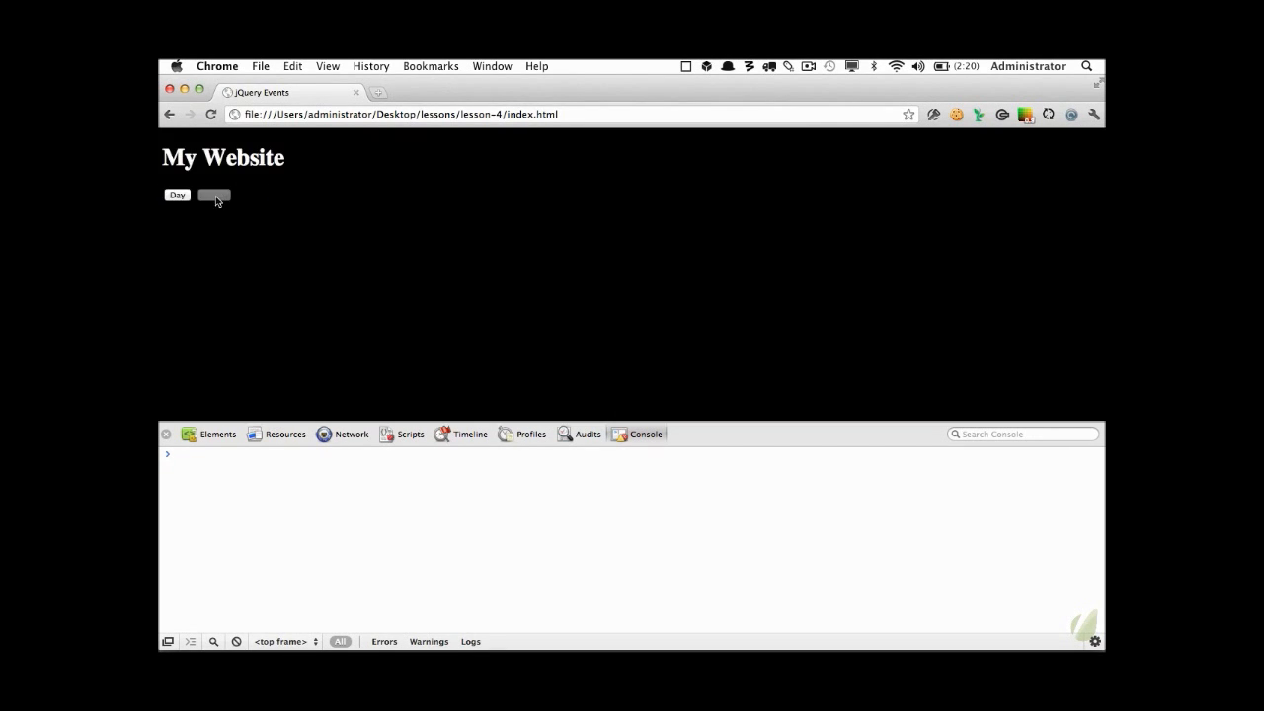
left_click(213, 196)
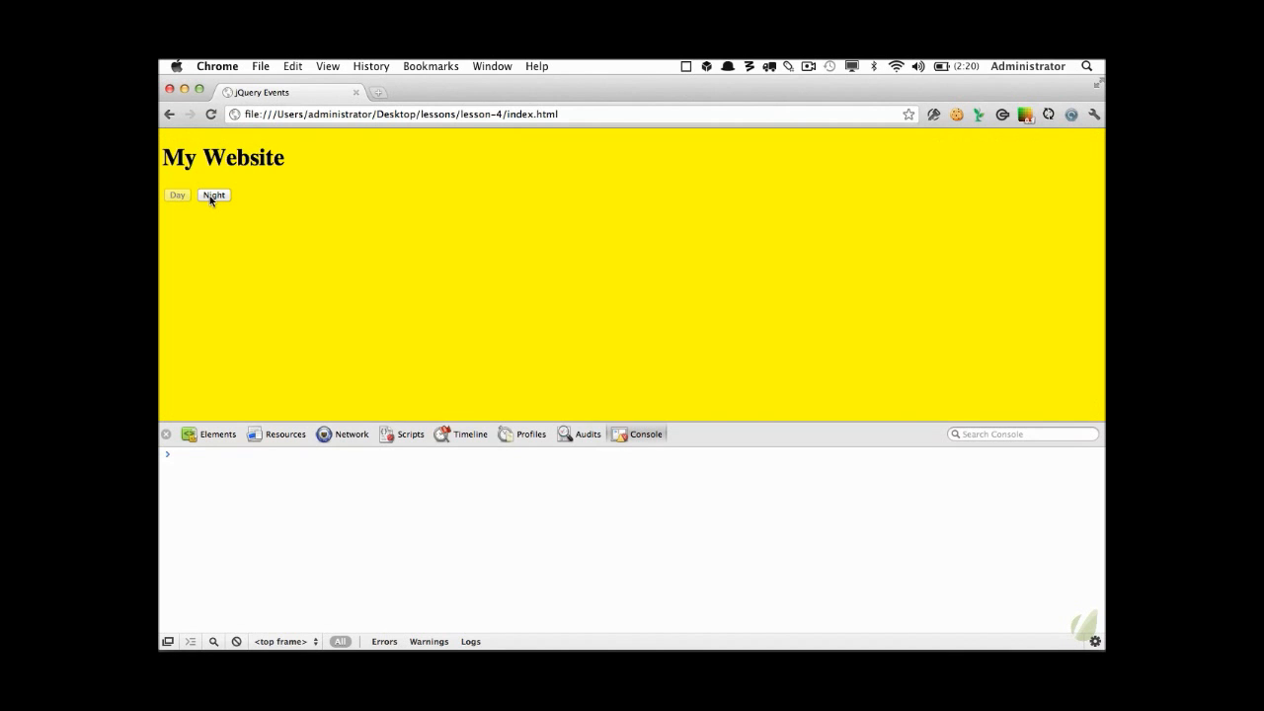
left_click(177, 196)
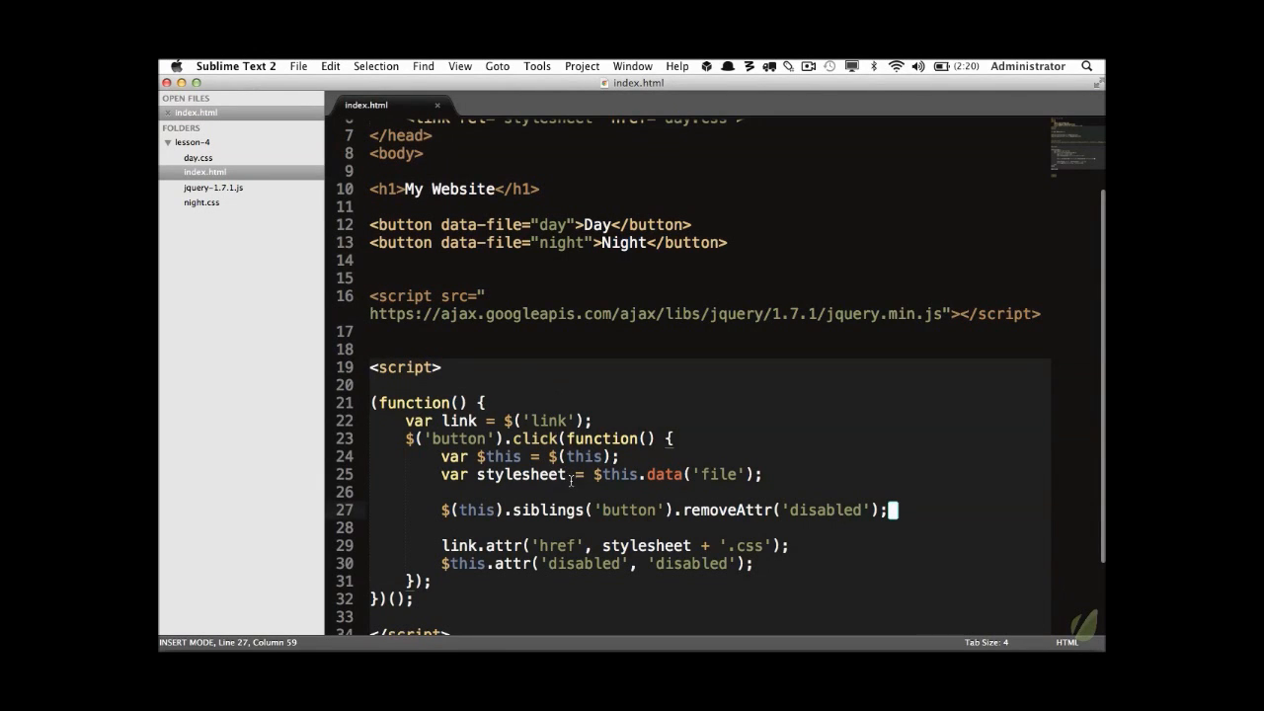
Combine $this and stylesheet into one var statement and call siblings on $this.
scroll("up", 3)
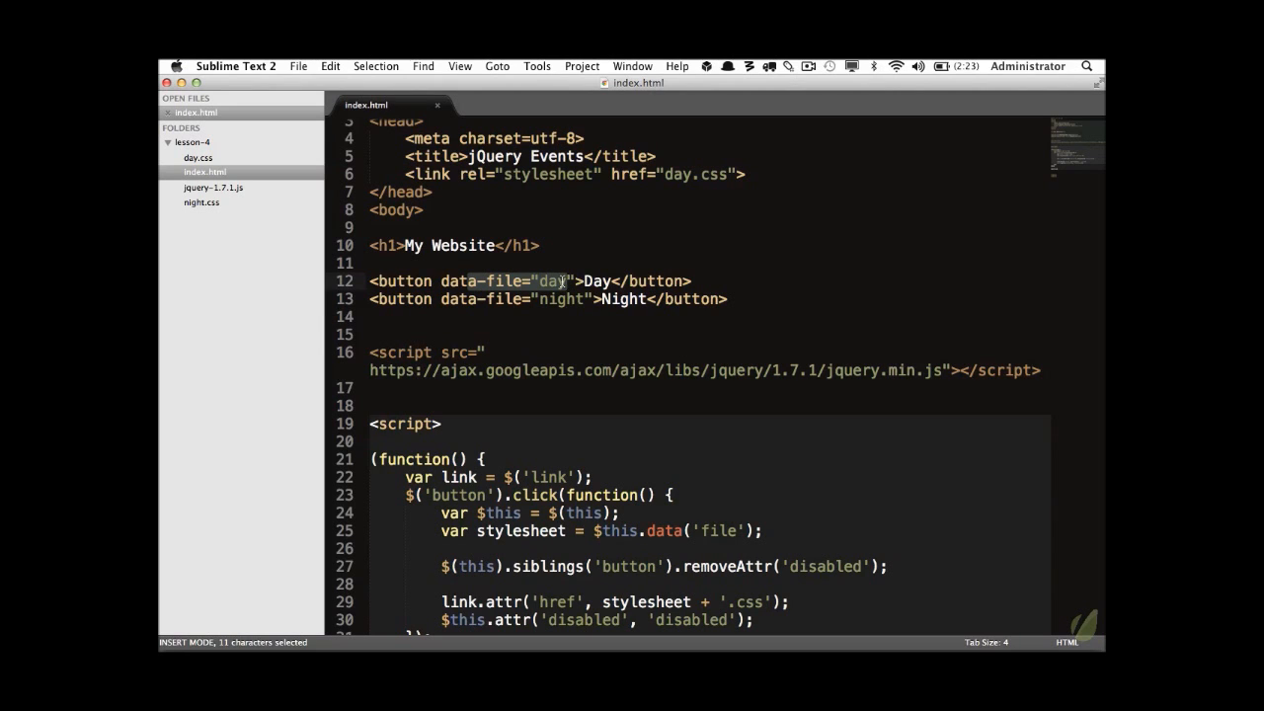
scroll("down", 3)
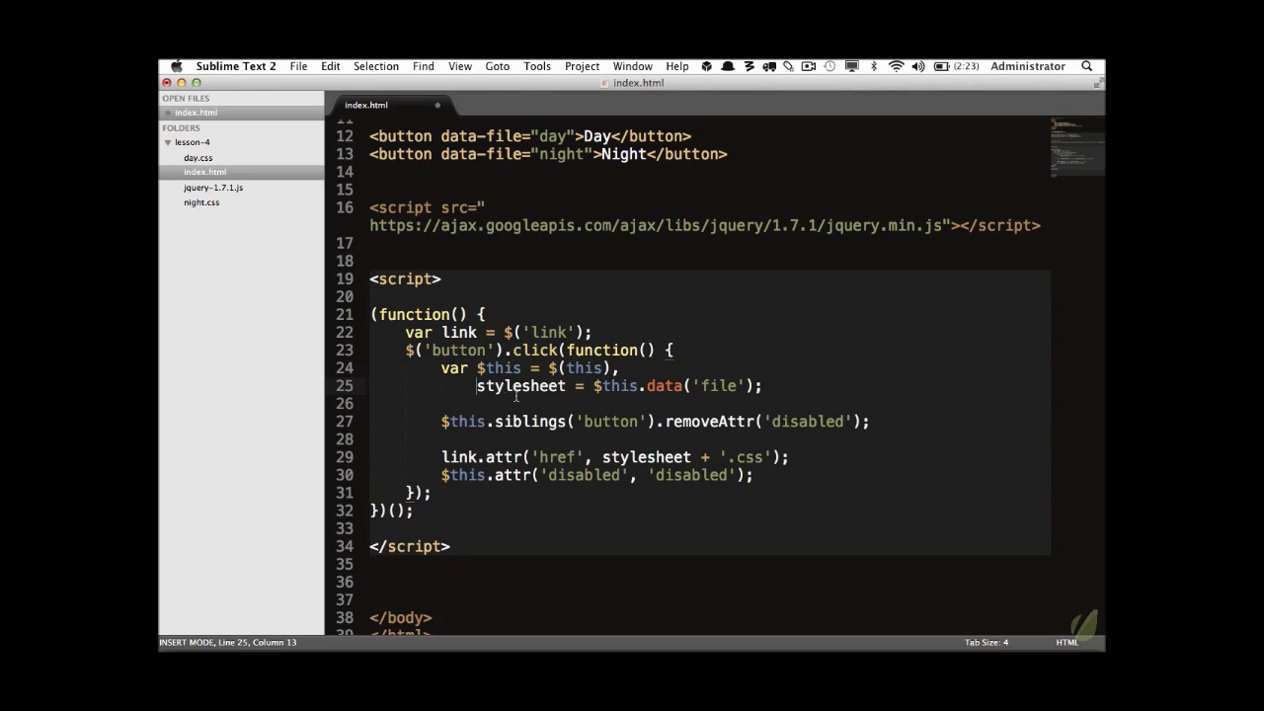
left_click_drag(478, 385, 761, 385)
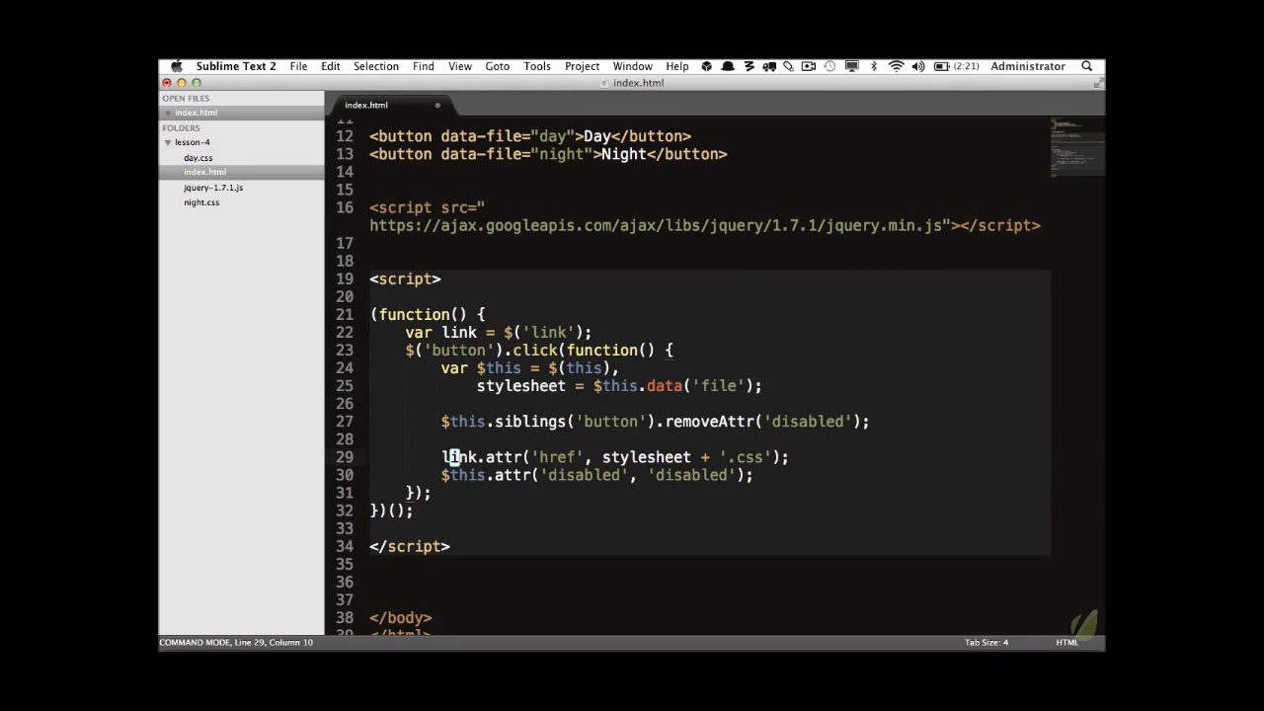
Move link.attr('href', stylesheet + '.css'); above the chained $this calls.
key("cmd+x")
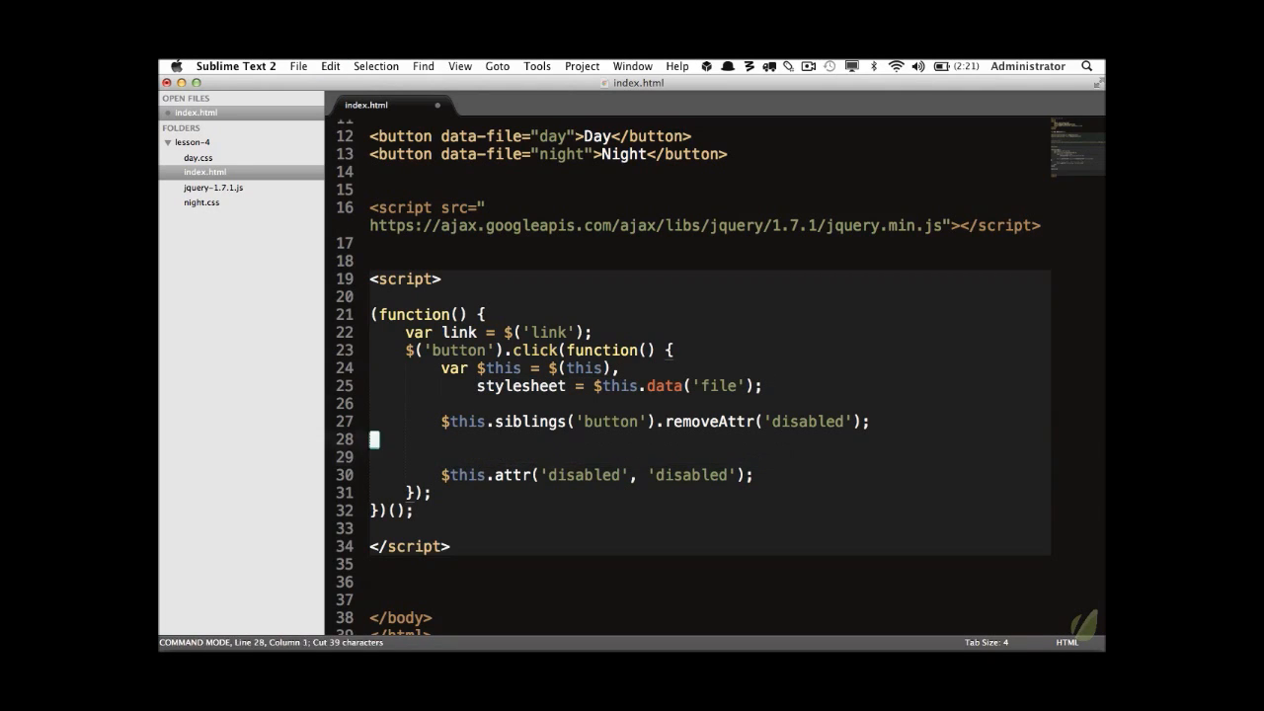
type("link.attr('href', stylesheet + '.css');")
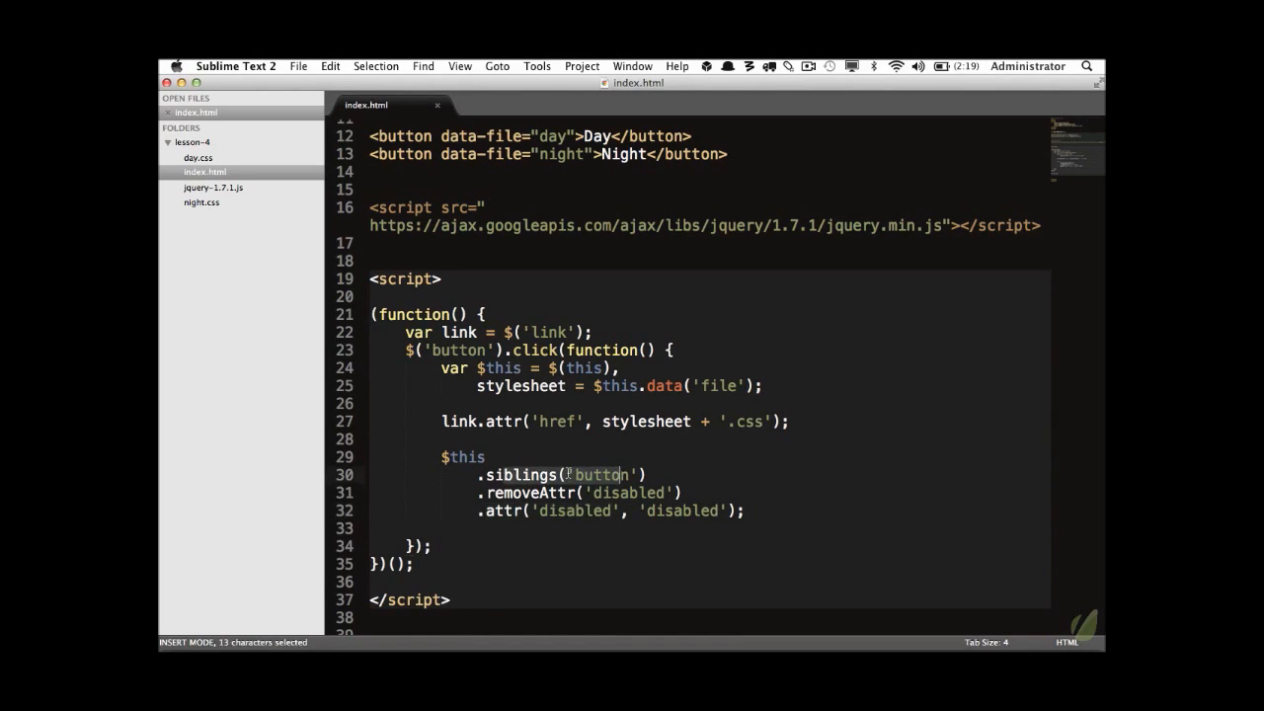
Insert .end() between removeAttr('disabled') and attr so the clicked button is disabled.
double_click(462, 457)
type(".end()")
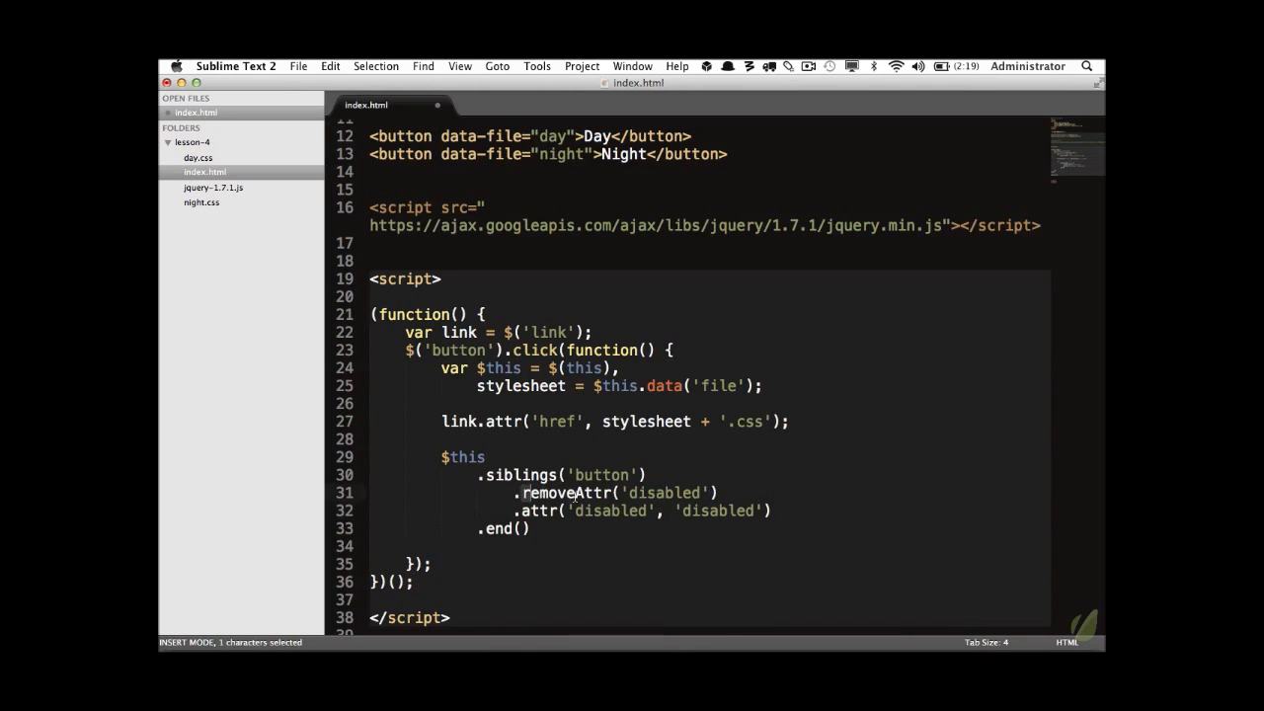
double_click(518, 474)
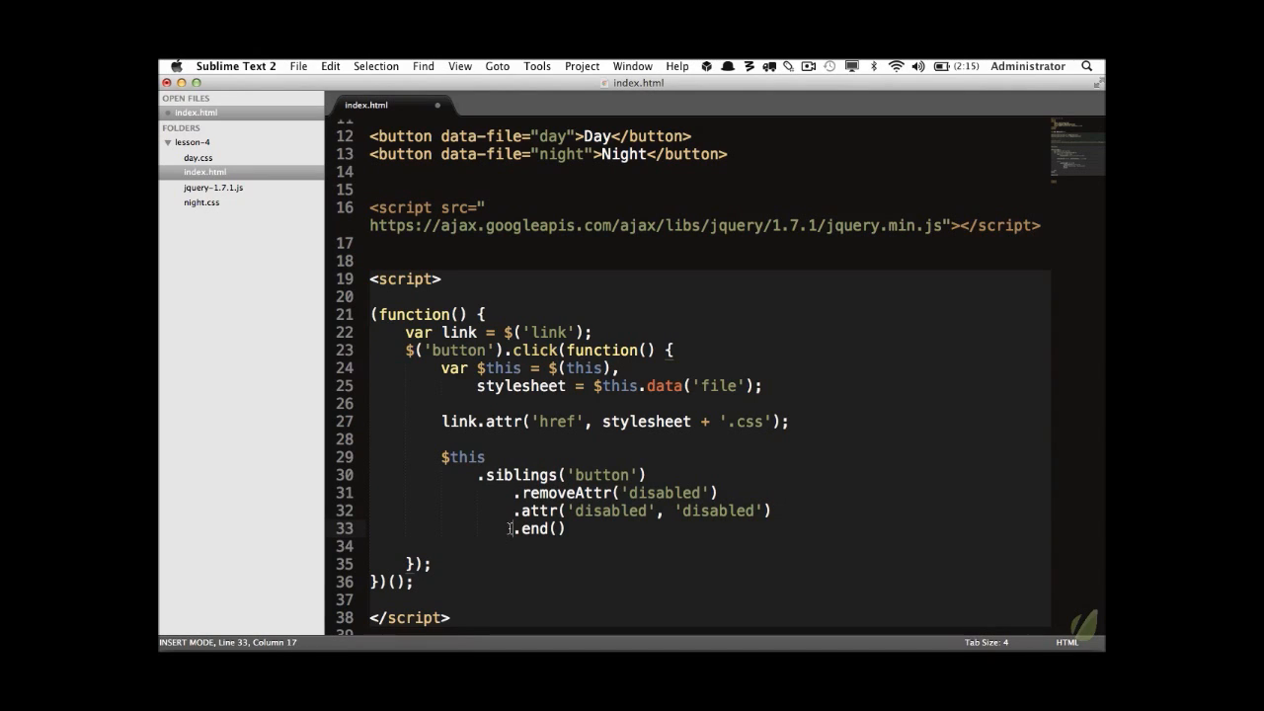
mouse_move(630, 527)
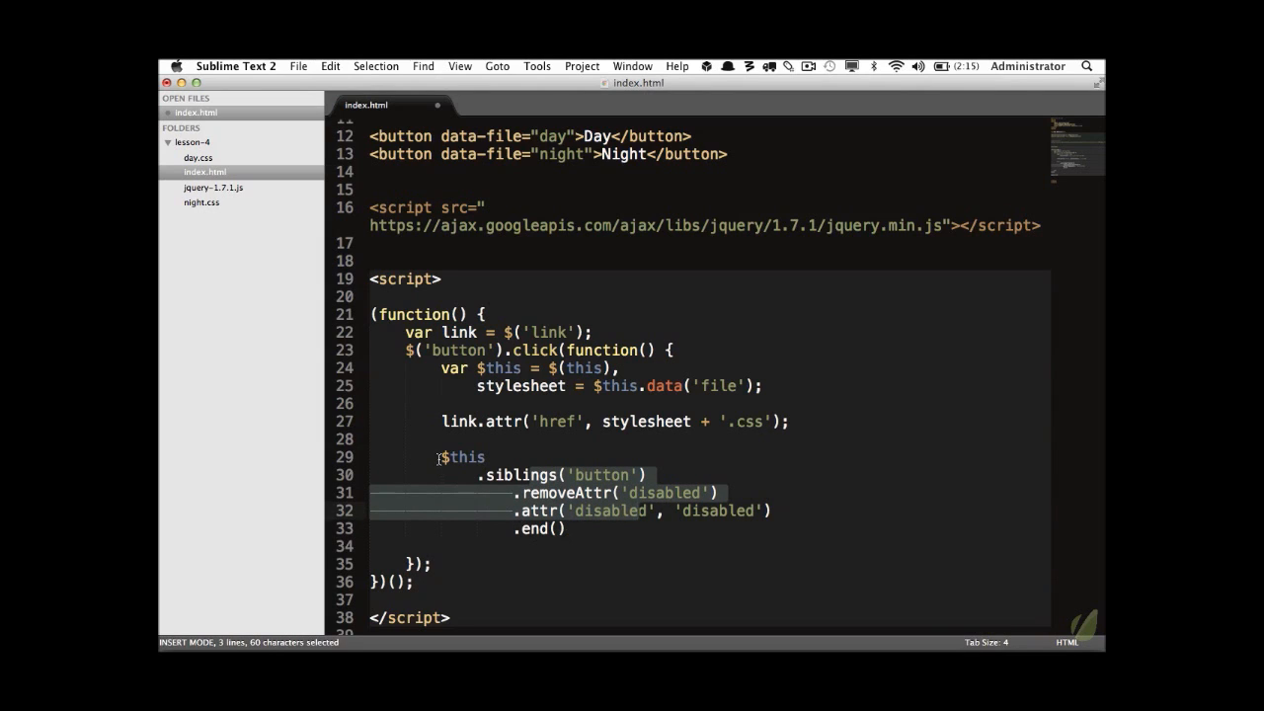
type(".end(")
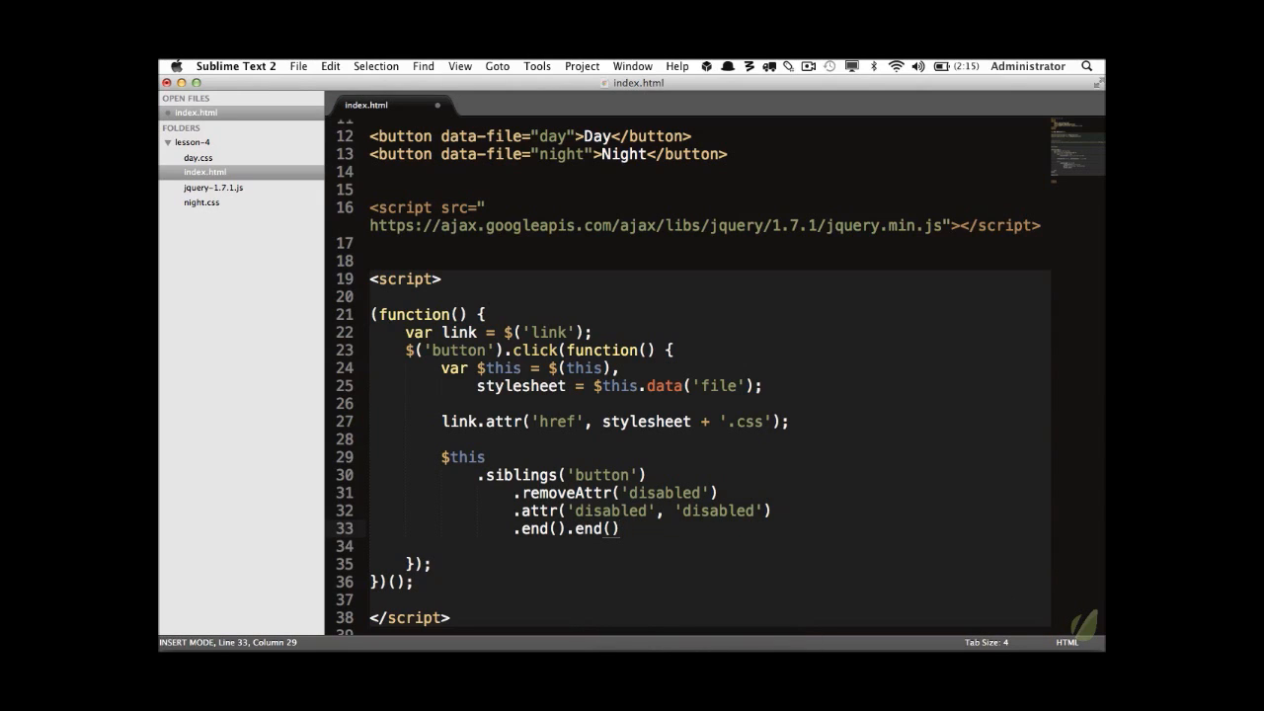
key("backspace")
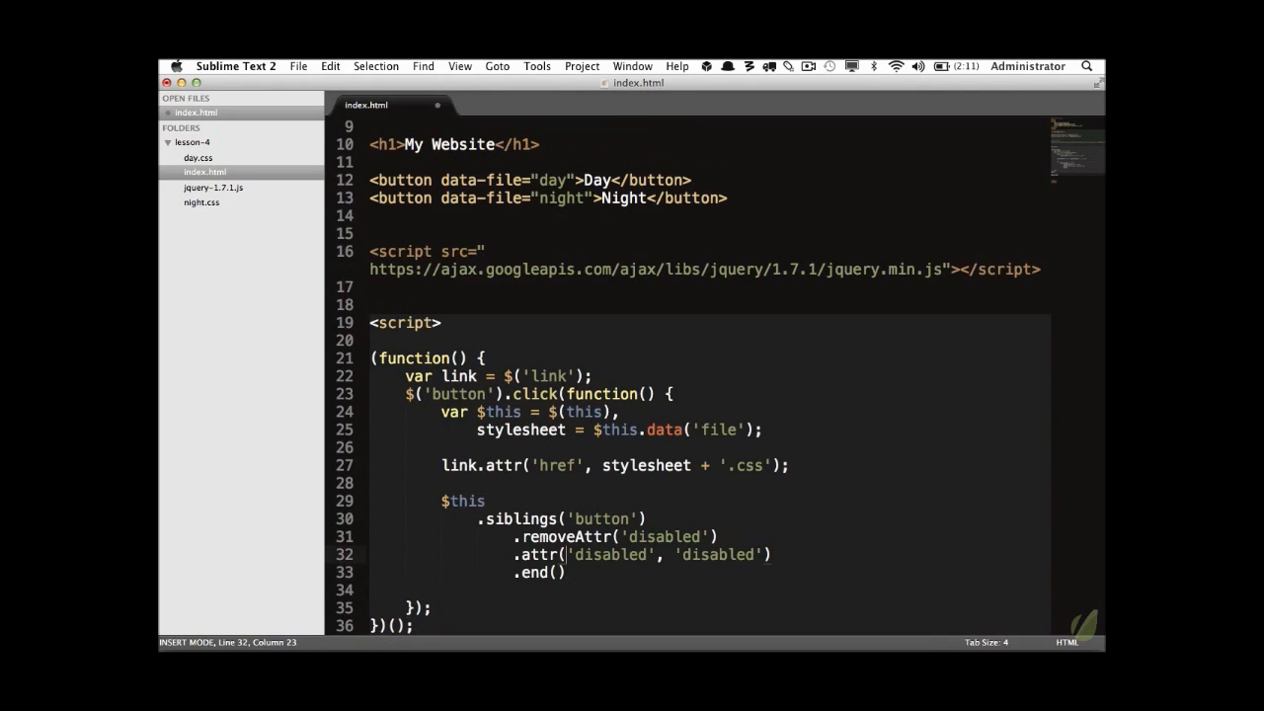
key("cmd+x")
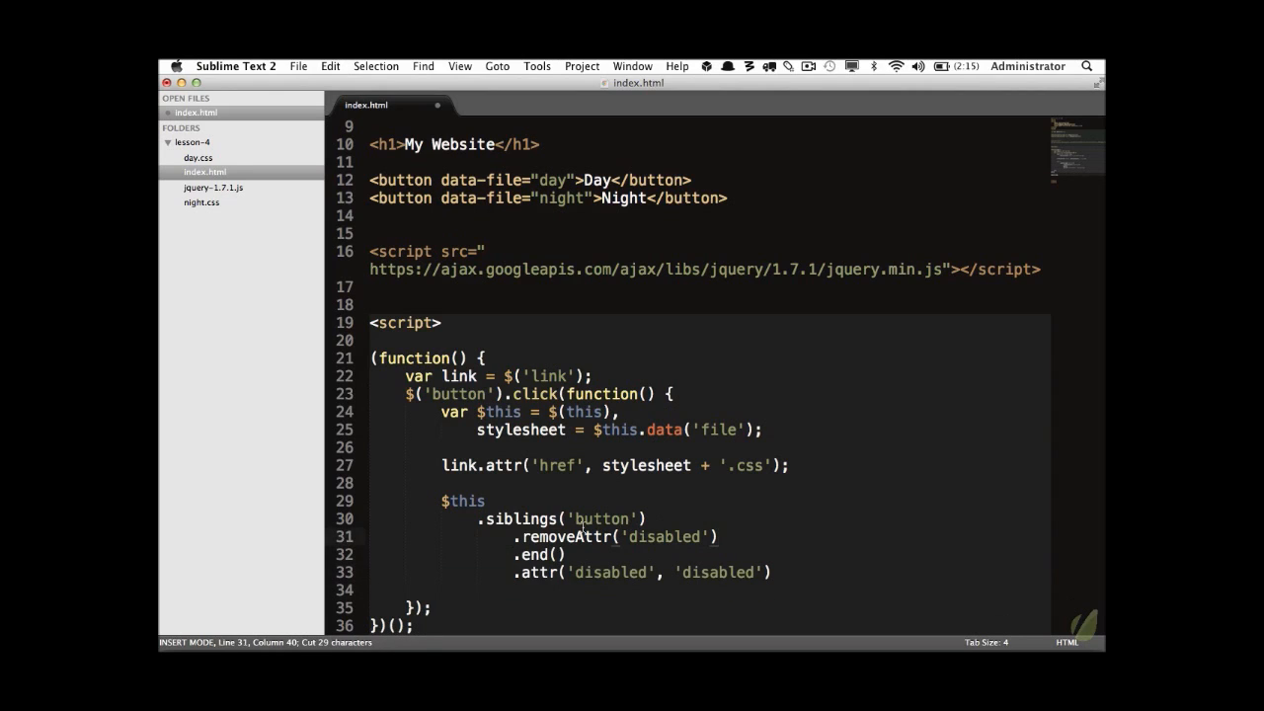
double_click(661, 538)
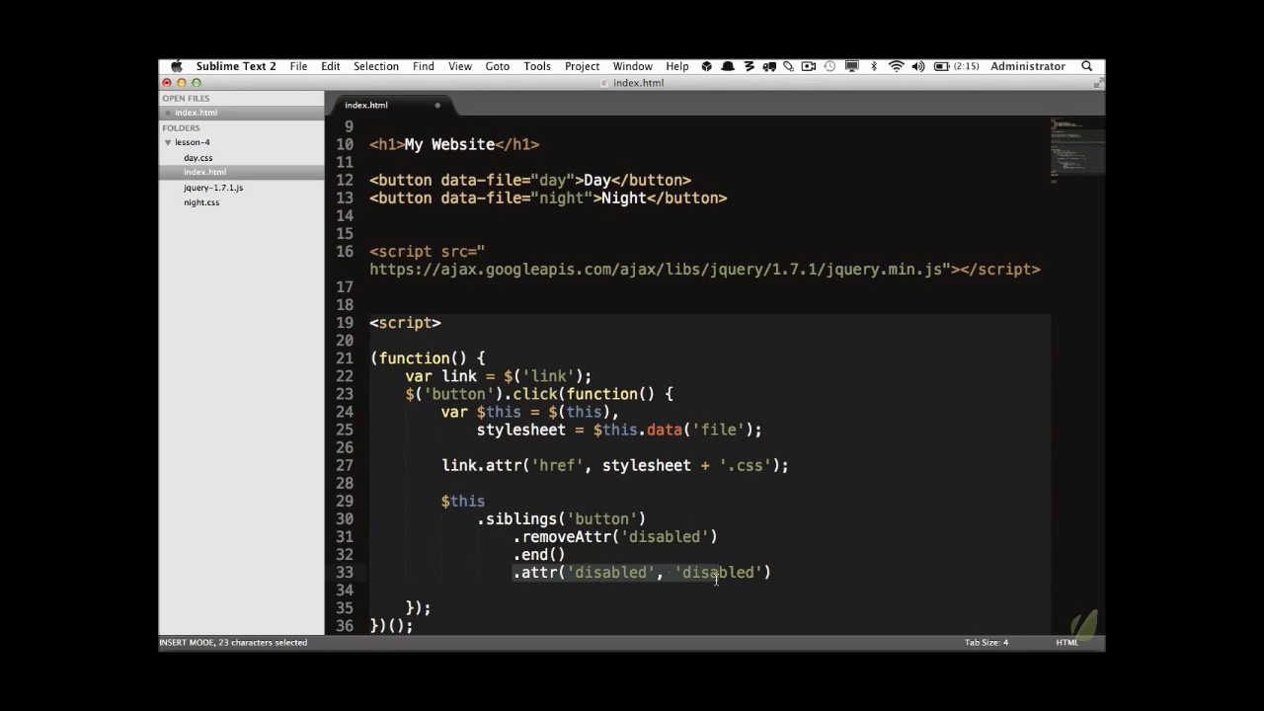
Save the script and test the chained toggle in Chrome.
key("cmd+s")
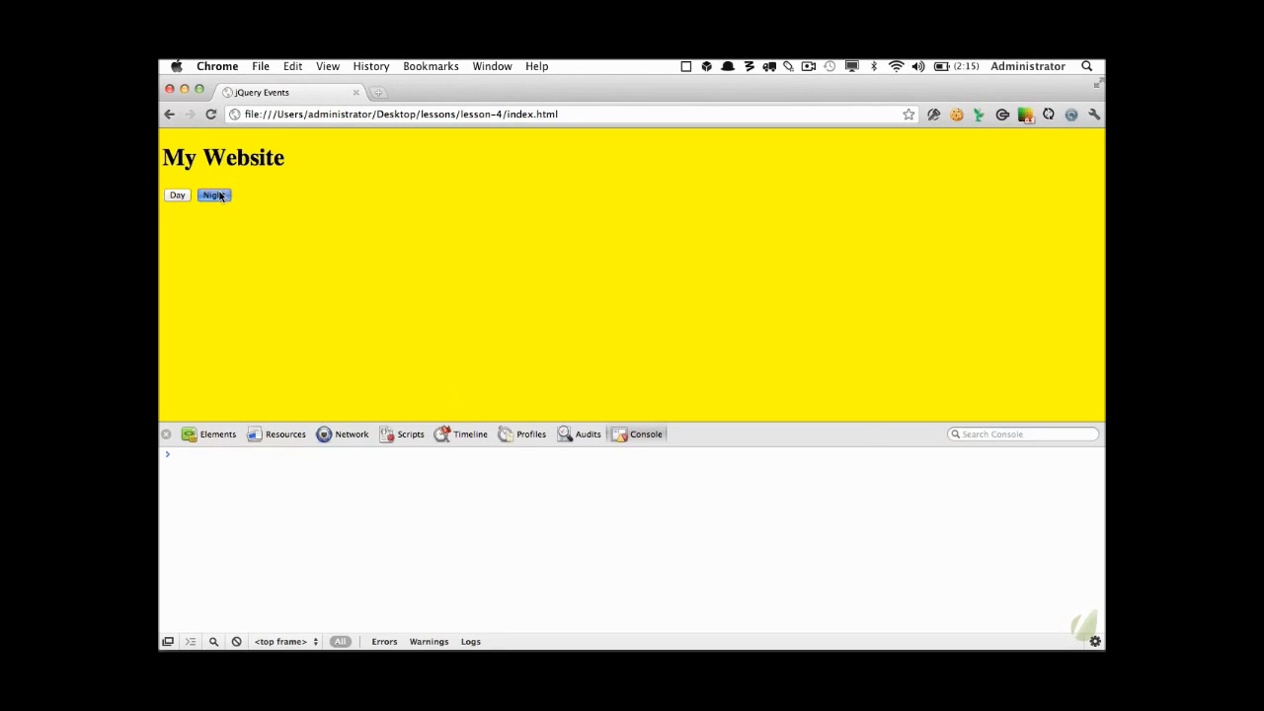
left_click(213, 196)
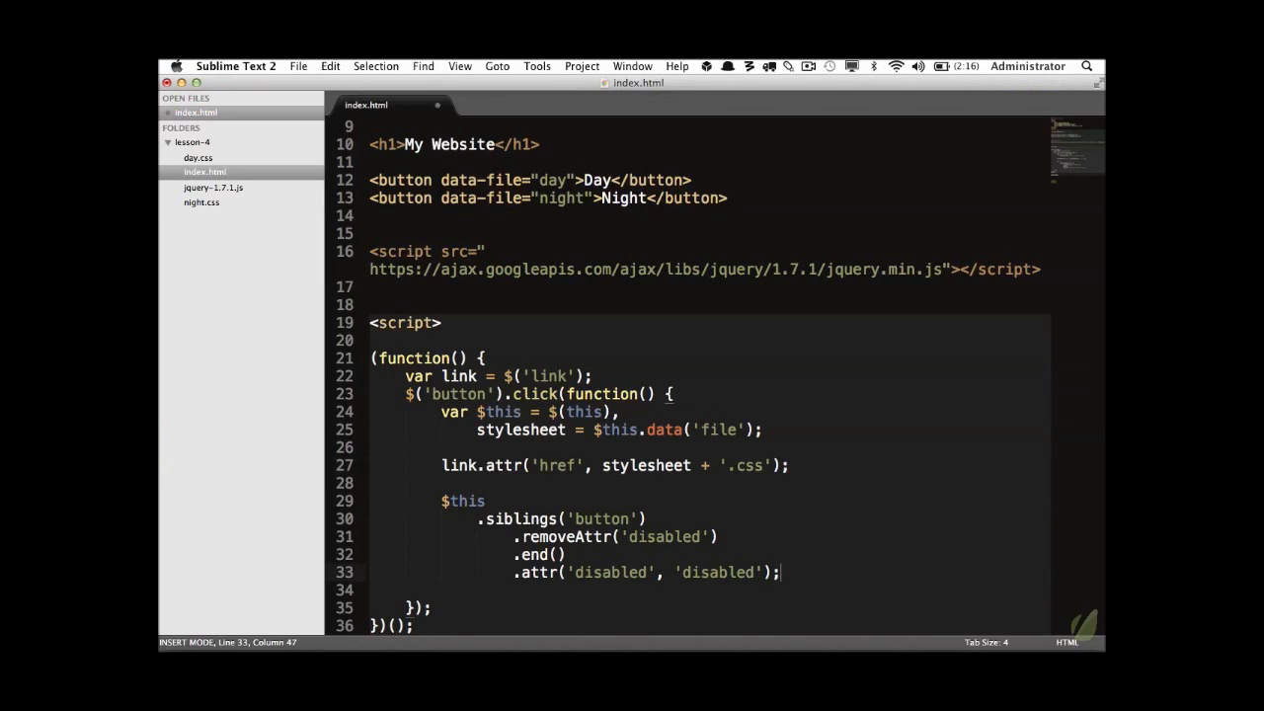
Save, then try swapping the .click() shorthand for change and hover.
key("cmd+s")
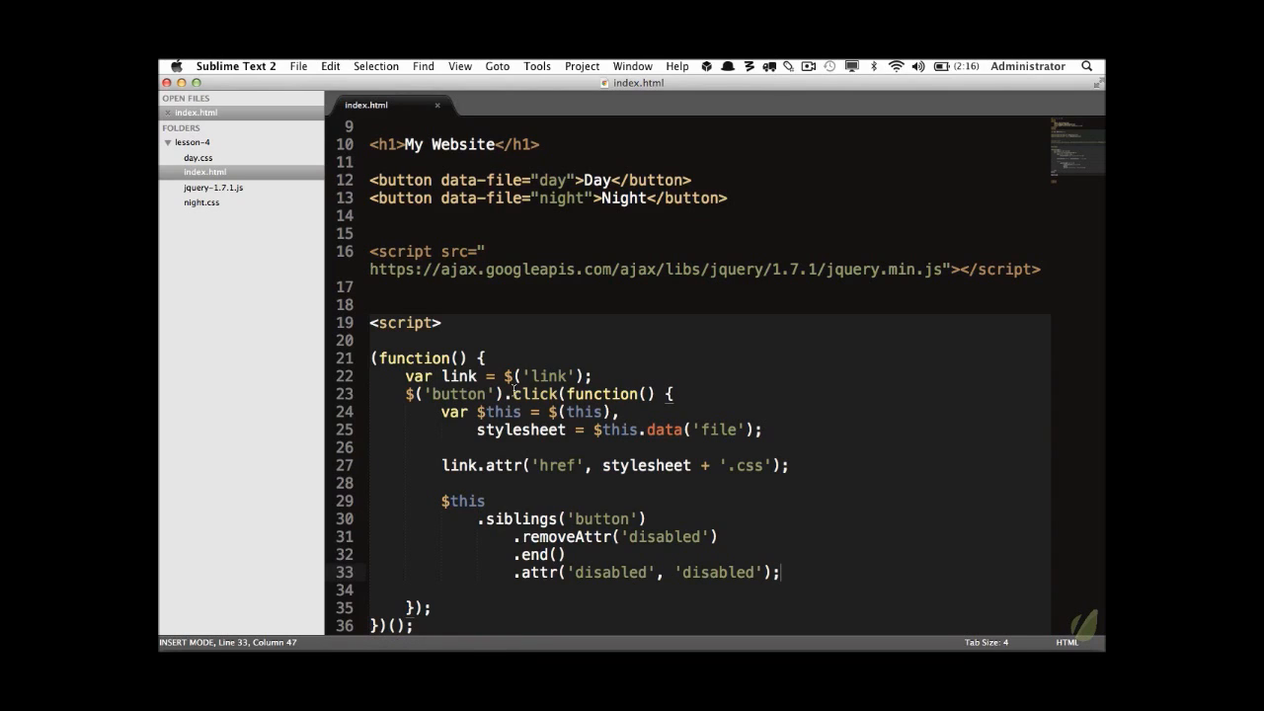
double_click(536, 396)
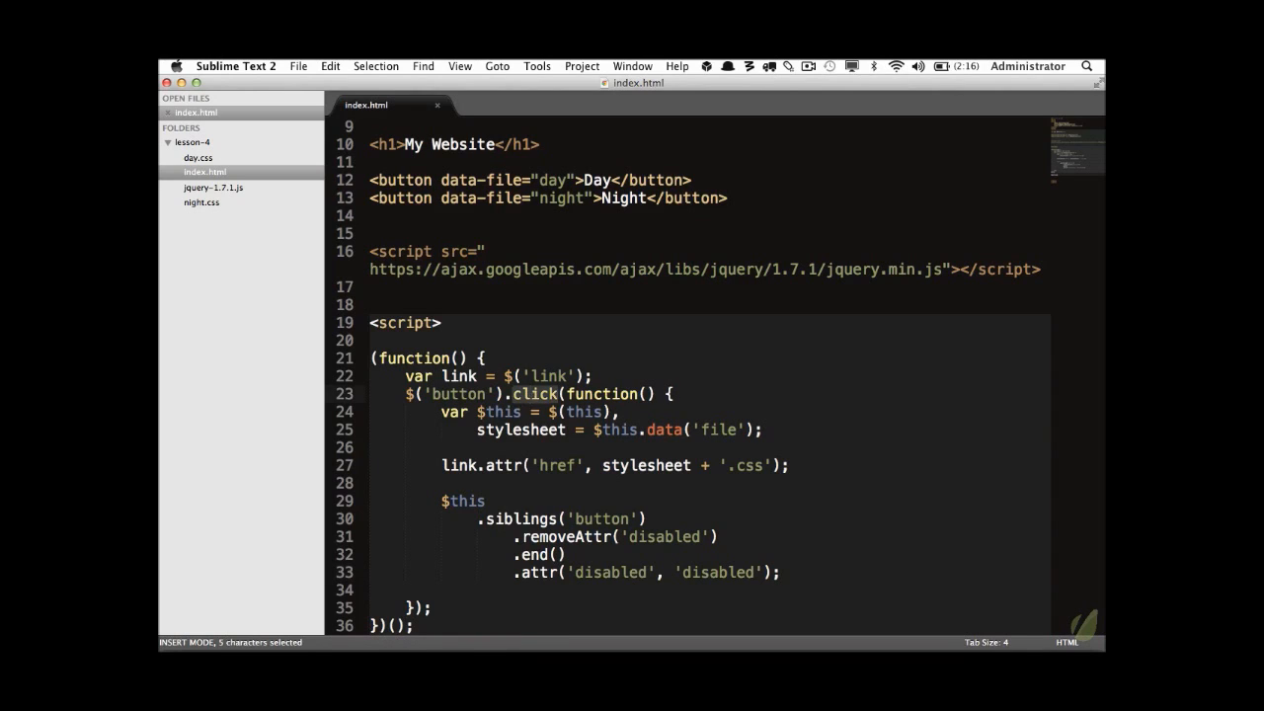
type("change")
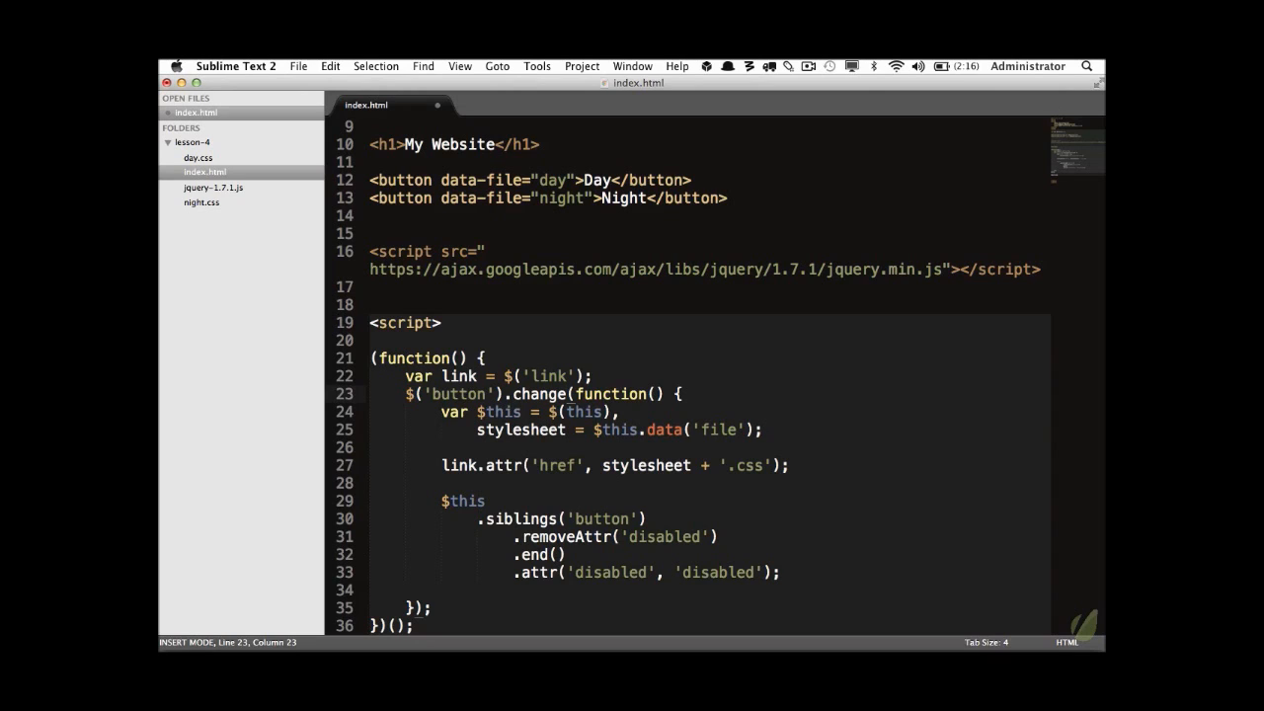
double_click(533, 393)
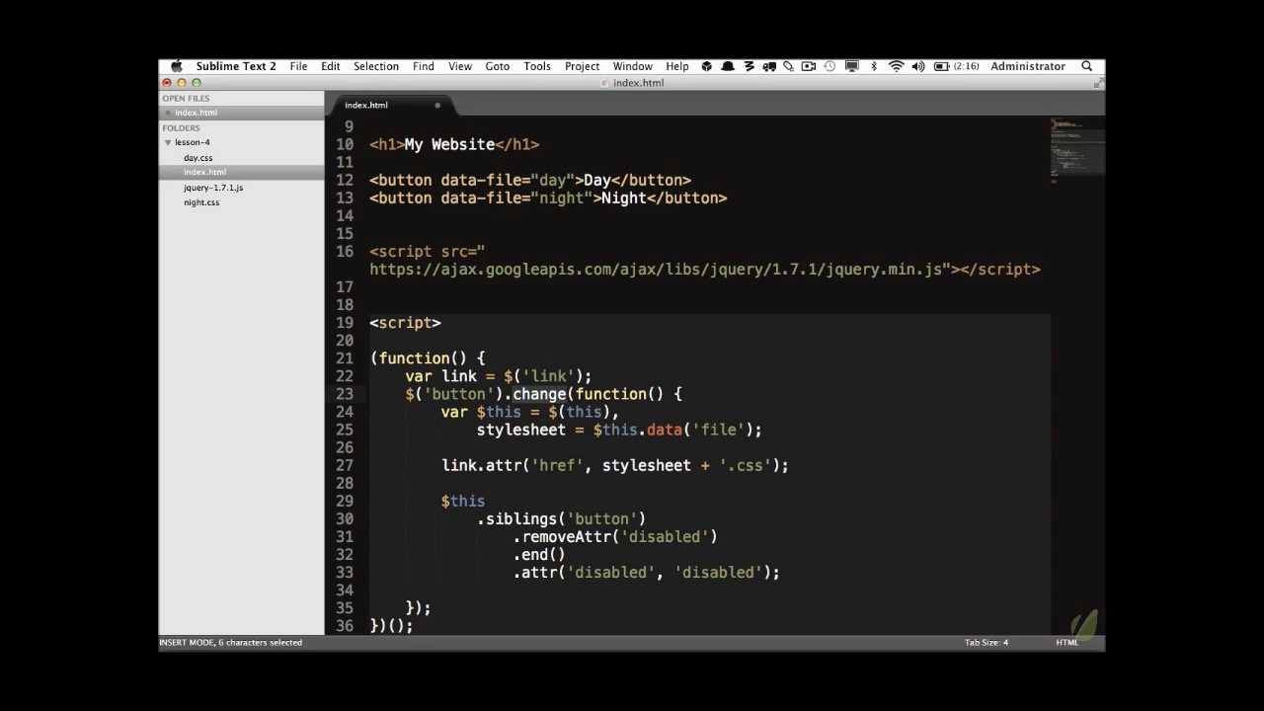
type("hover")
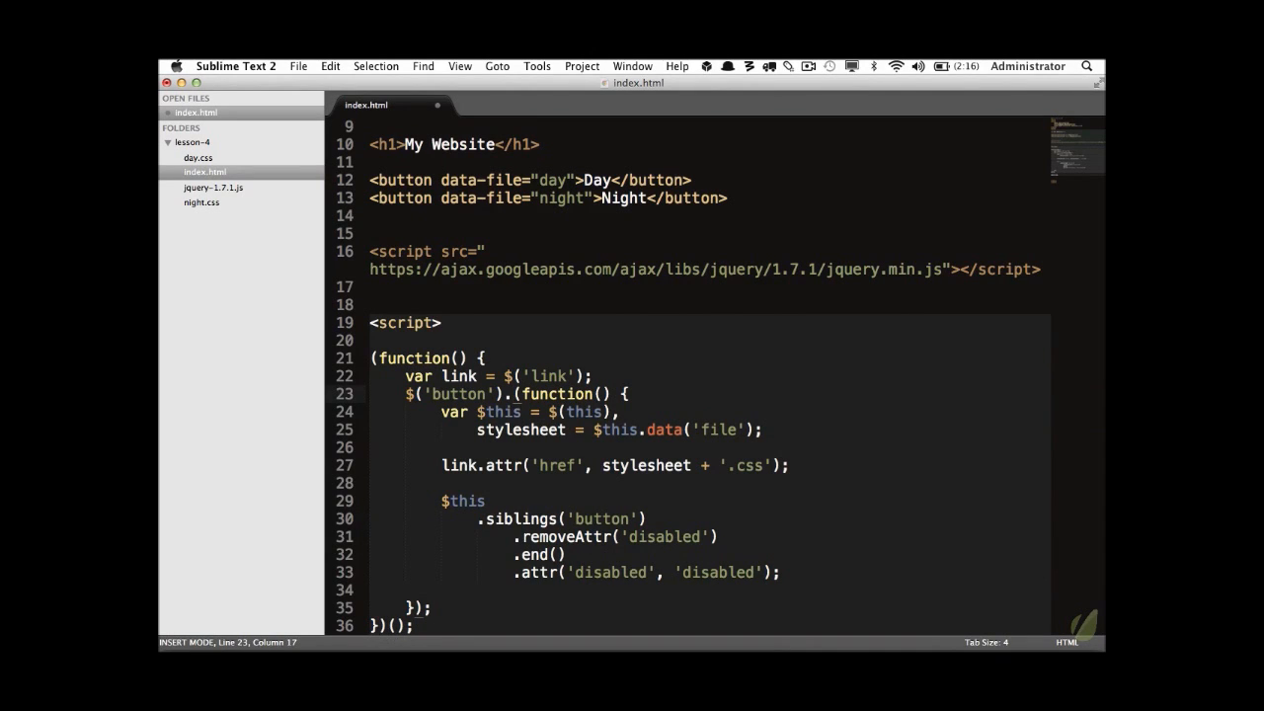
Bind the handler with .on('click', function…) instead of the shorthand.
type("on")
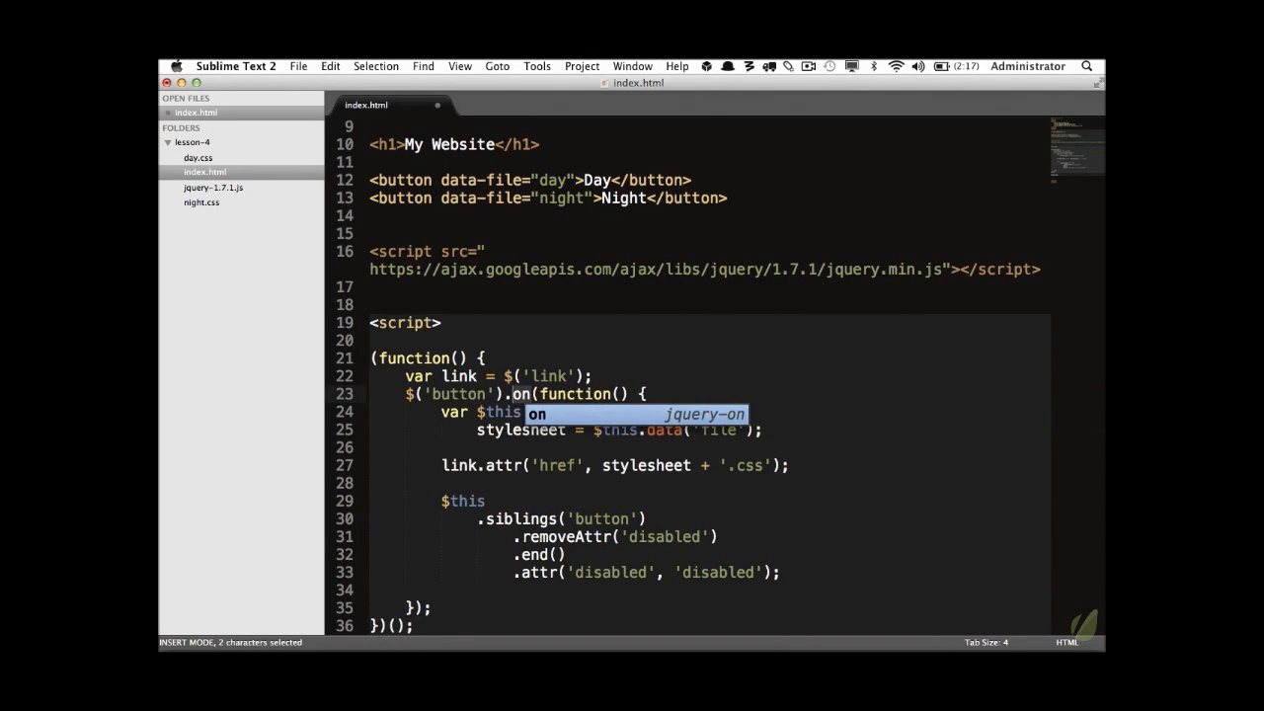
type("click")
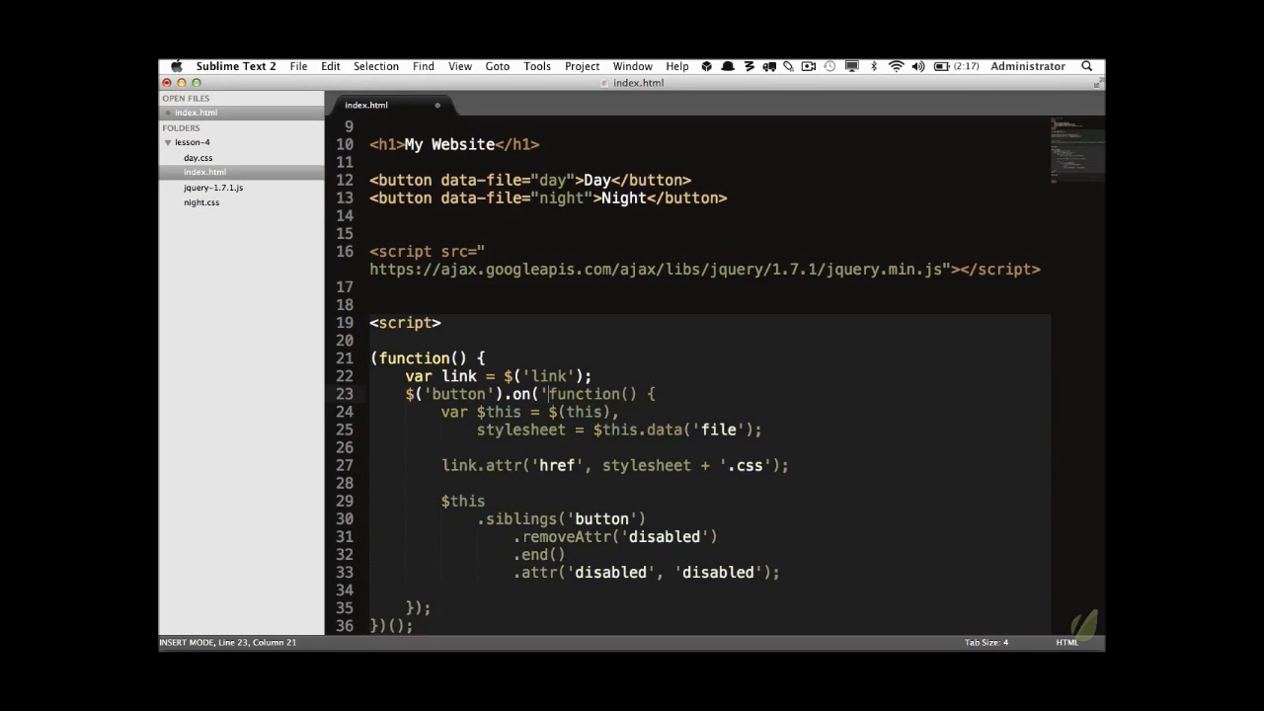
type("click',")
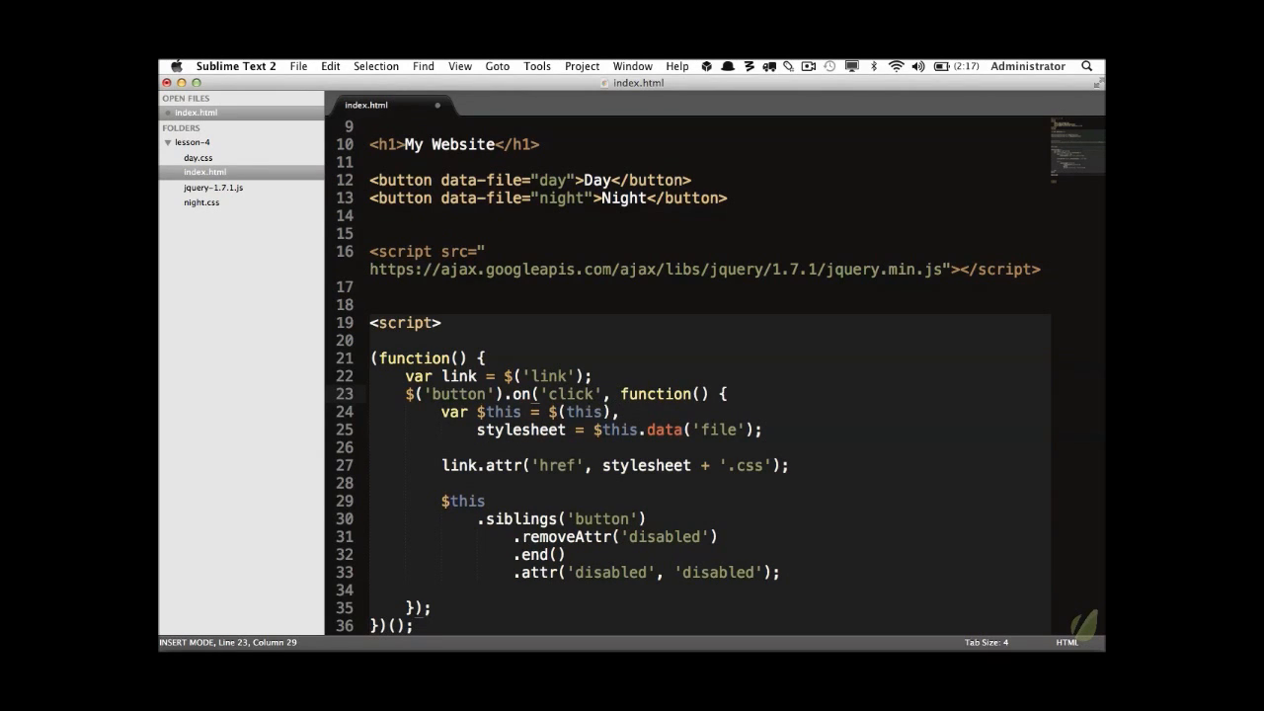
left_click_drag(407, 395, 603, 395)
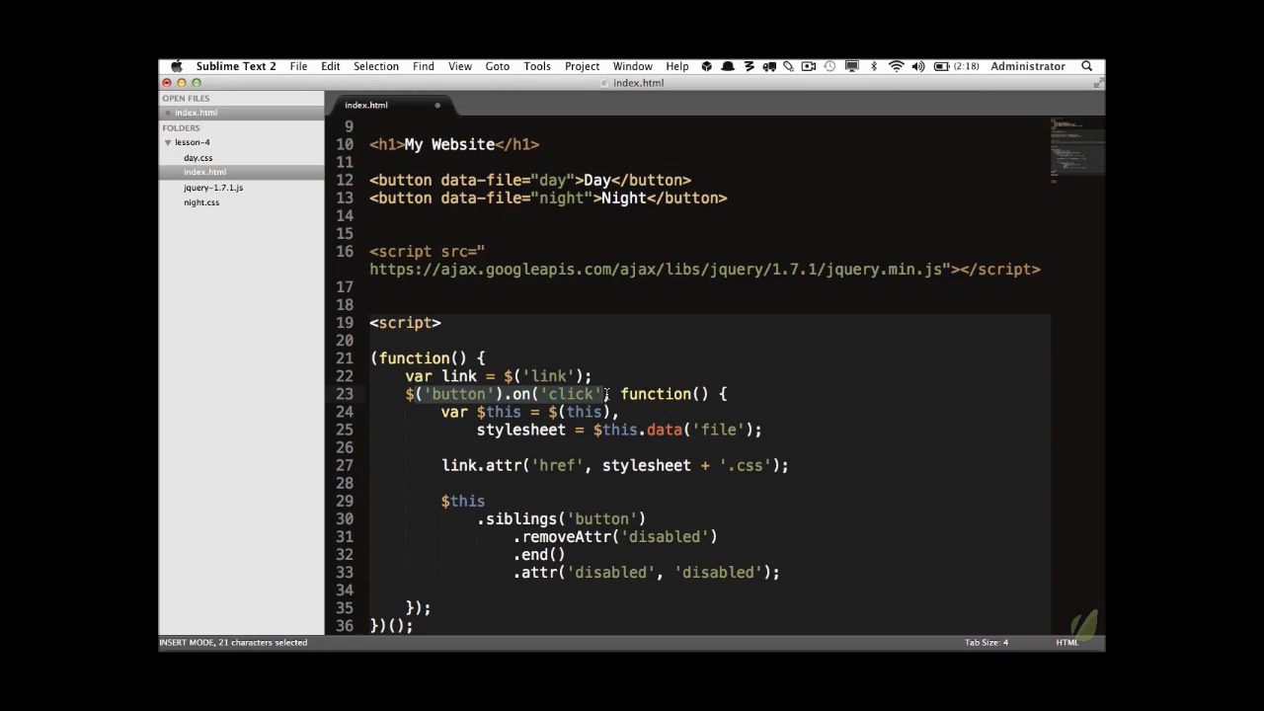
type("hove")
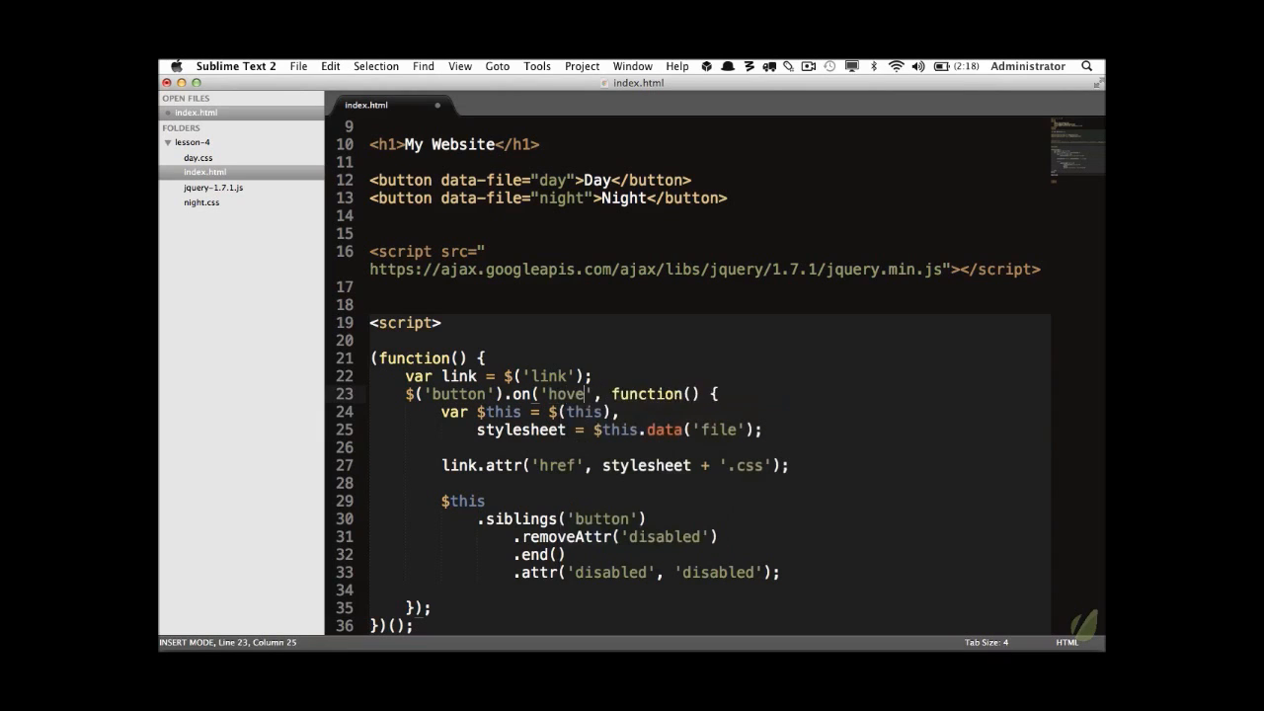
type("mouseenter")
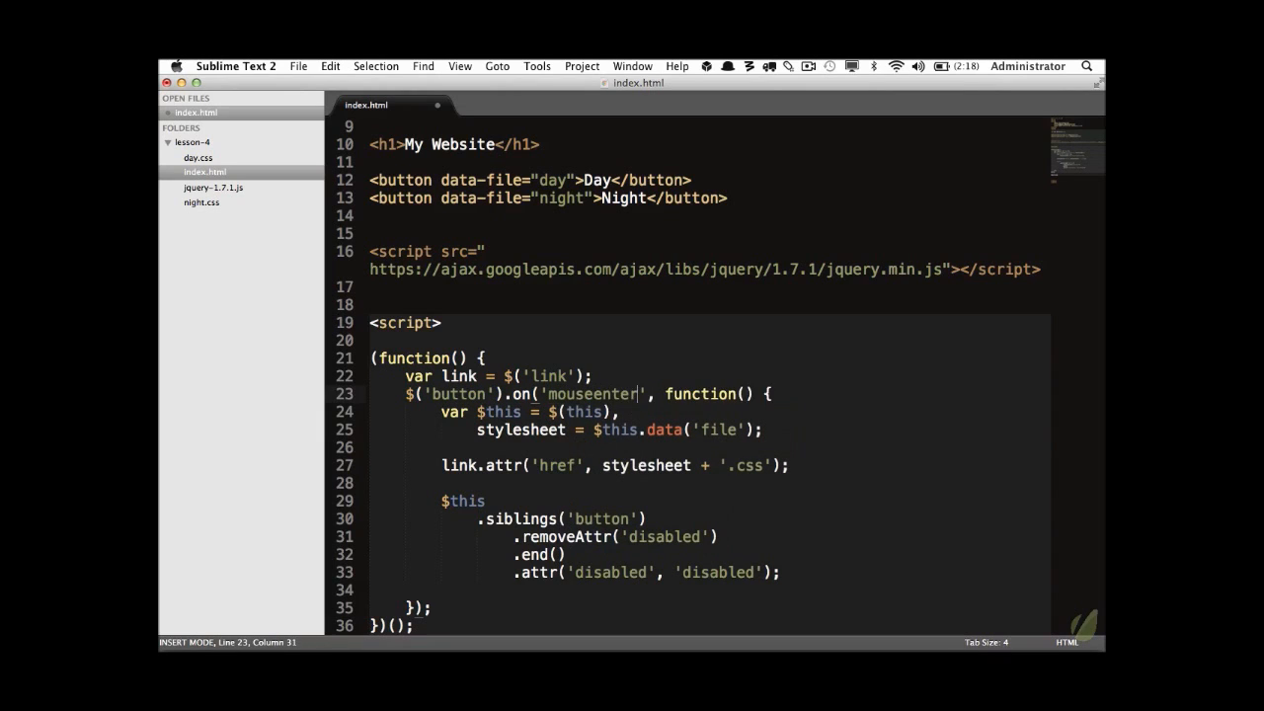
key("Backspace")
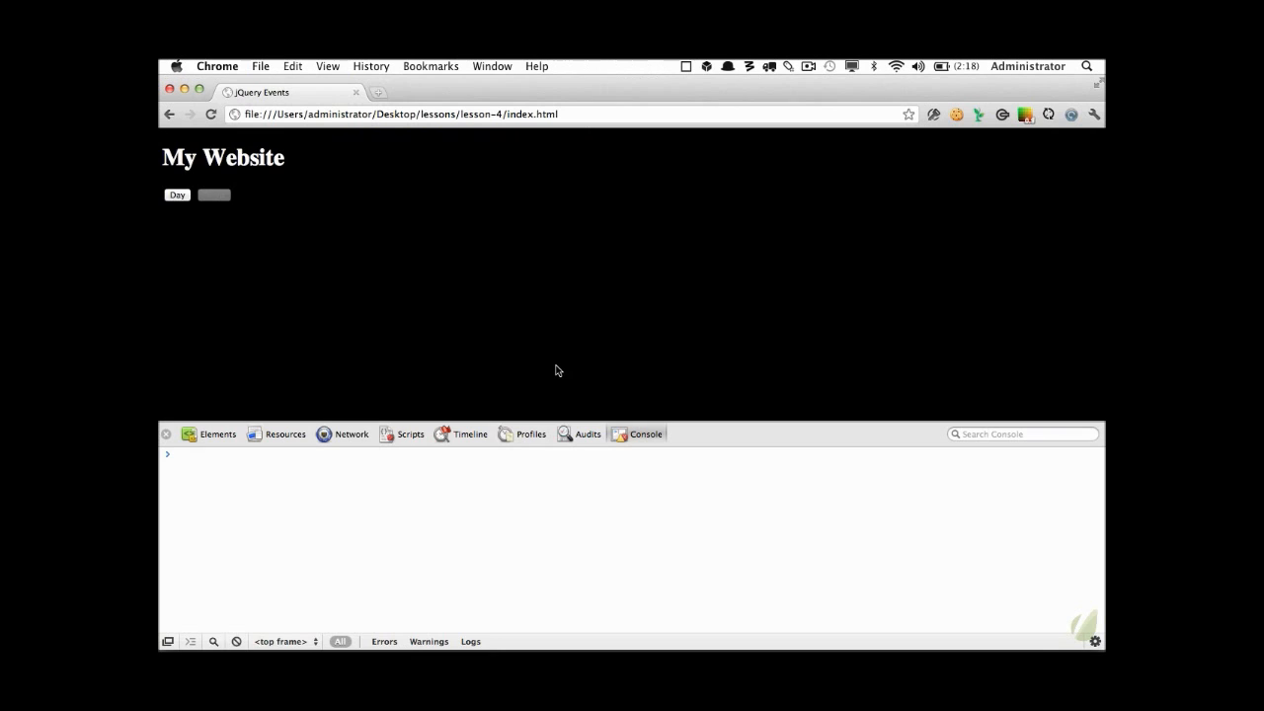
left_click(213, 195)
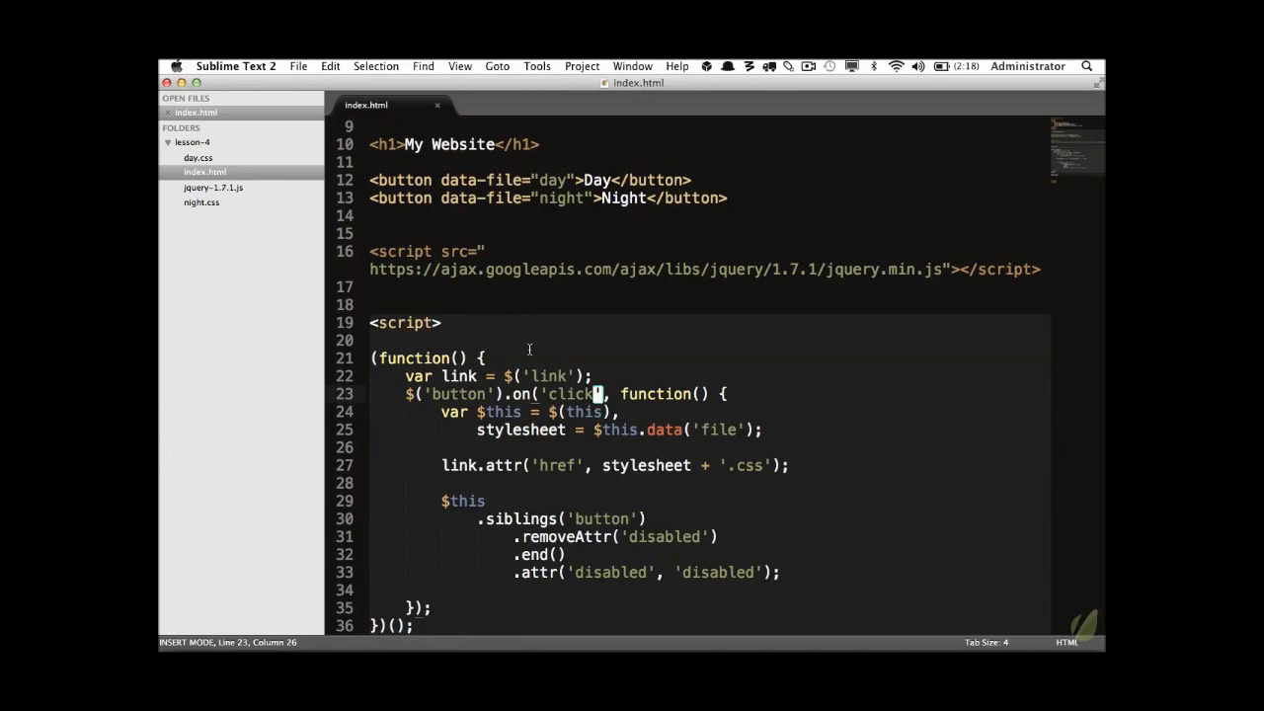
left_click(484, 251)
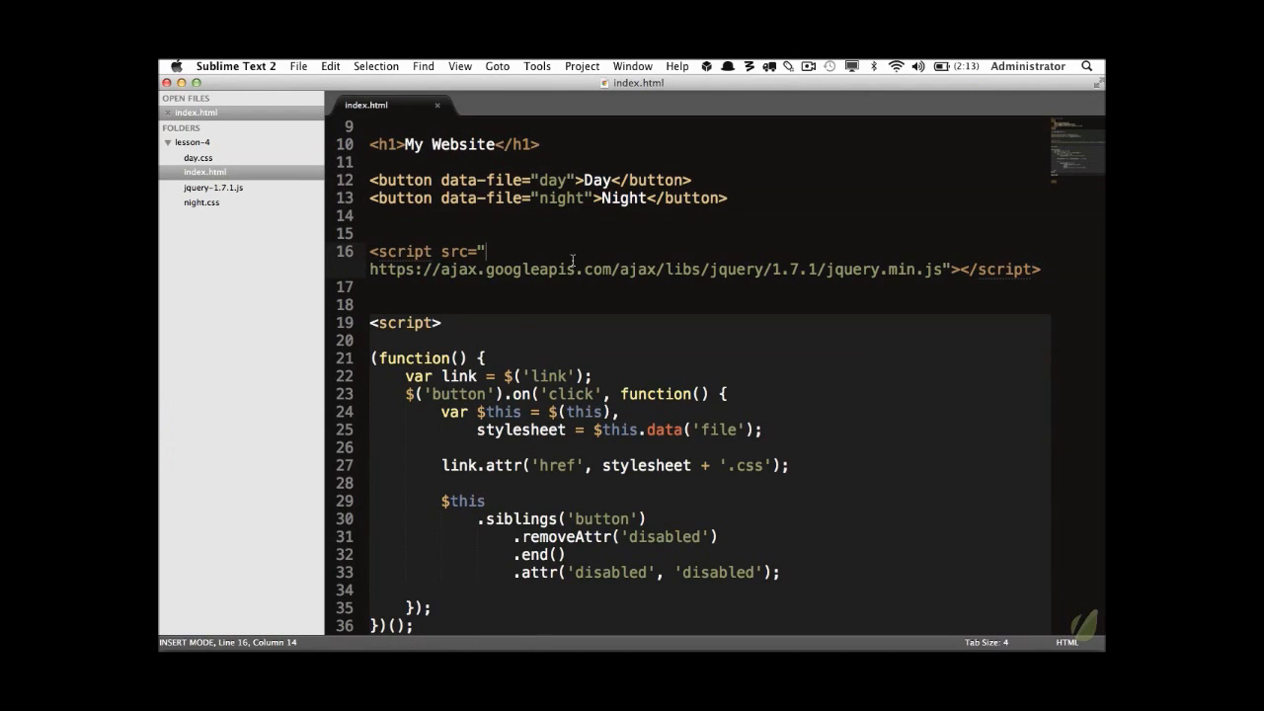